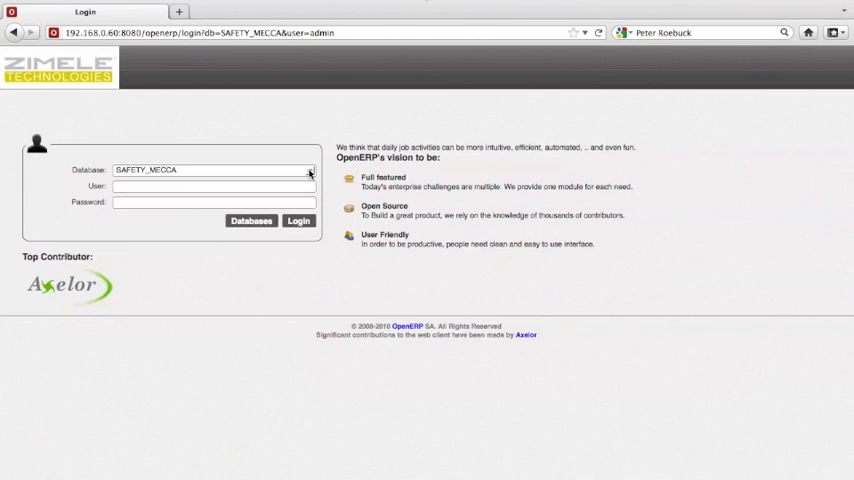
Step: Log into the ZIMELEDEMO database as admin, reaching the Sales Dashboard
{"action": "left_click", "coordinate": [308, 170]}
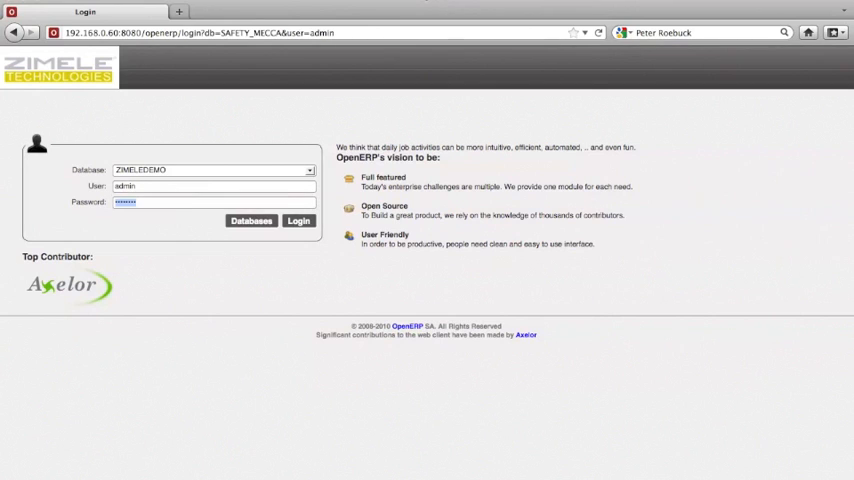
{"action": "left_click", "coordinate": [298, 220]}
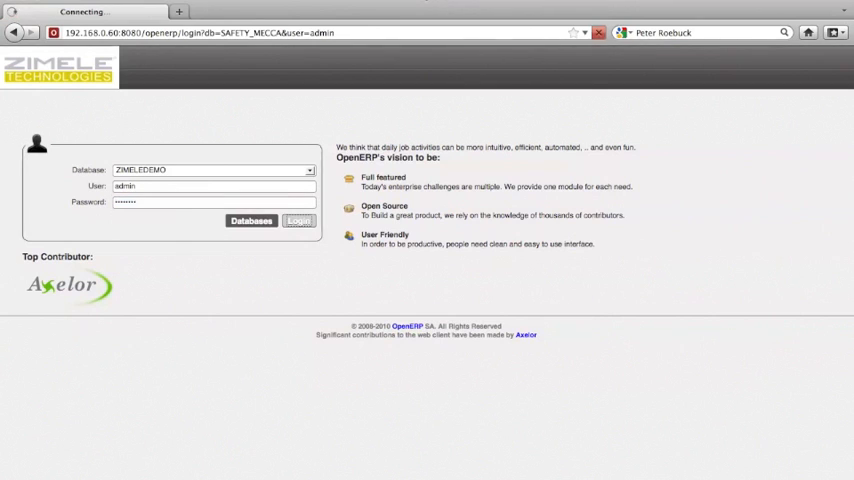
{"action": "left_click", "coordinate": [298, 220]}
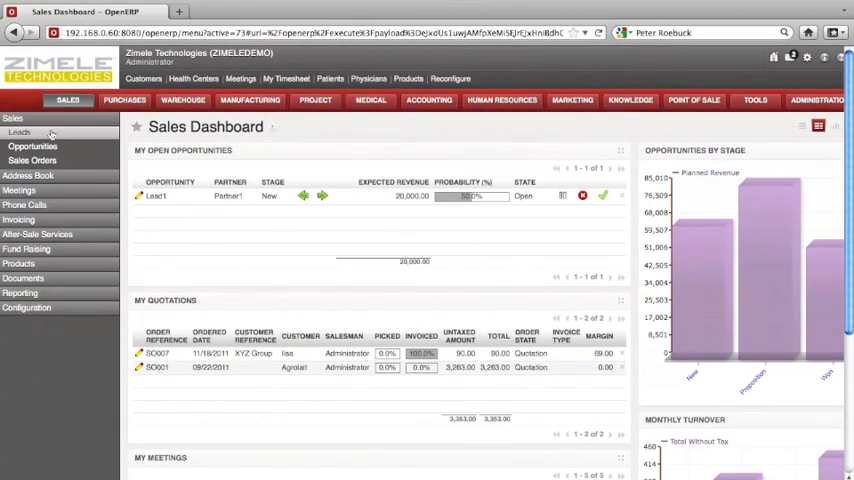
Step: Show all leads with filters cleared and start a blank new lead record
{"action": "left_click", "coordinate": [20, 132]}
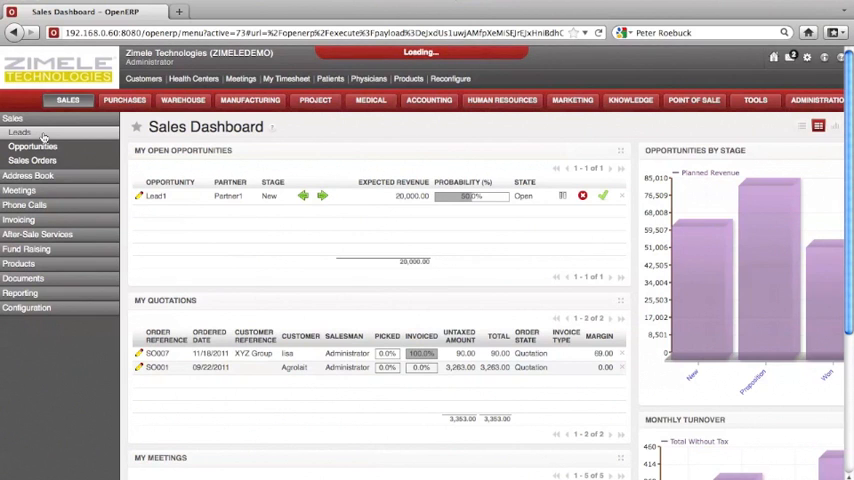
{"action": "left_click", "coordinate": [20, 132]}
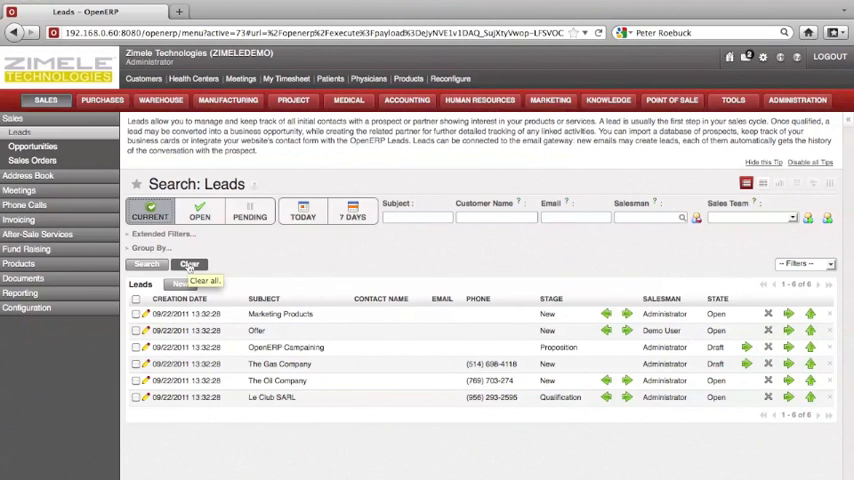
{"action": "left_click", "coordinate": [188, 264]}
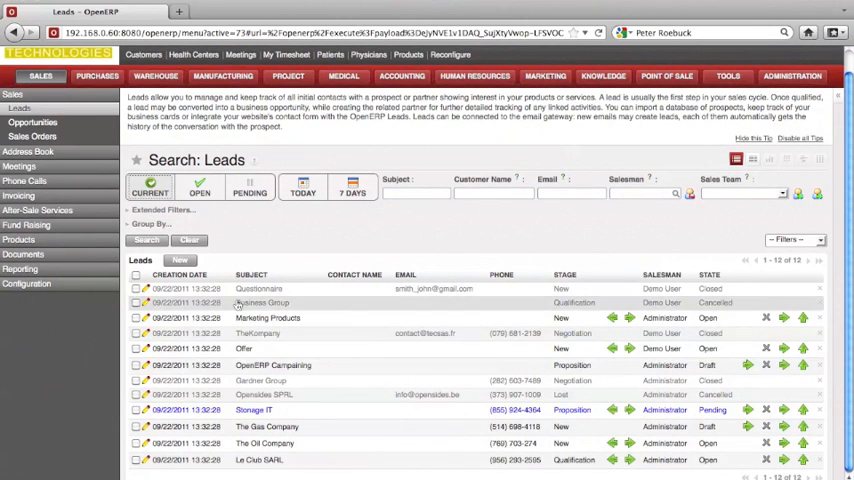
{"action": "mouse_move", "coordinate": [180, 260]}
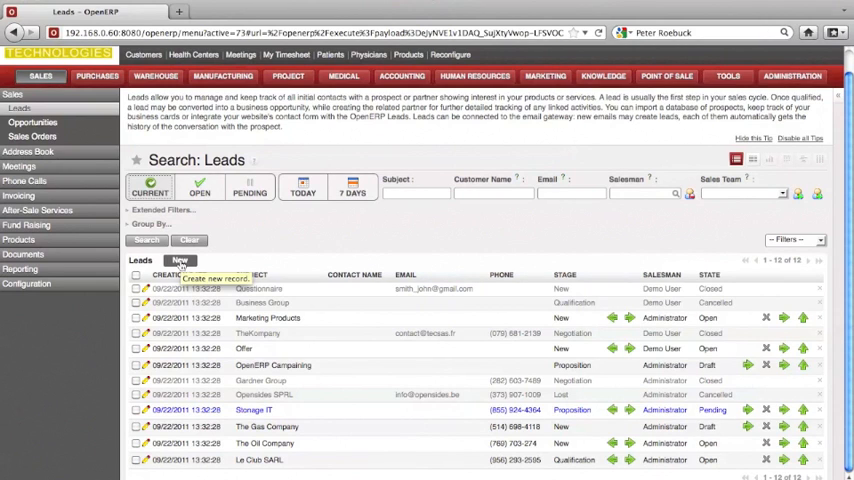
{"action": "left_click", "coordinate": [180, 260]}
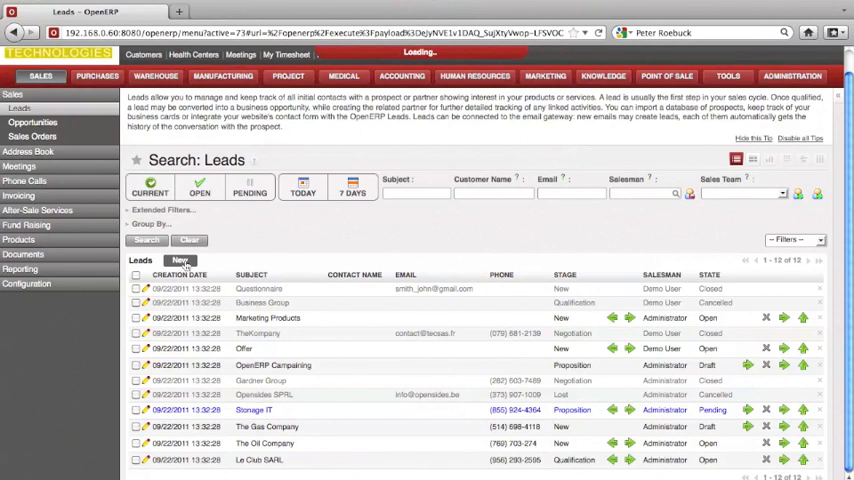
{"action": "left_click", "coordinate": [180, 260]}
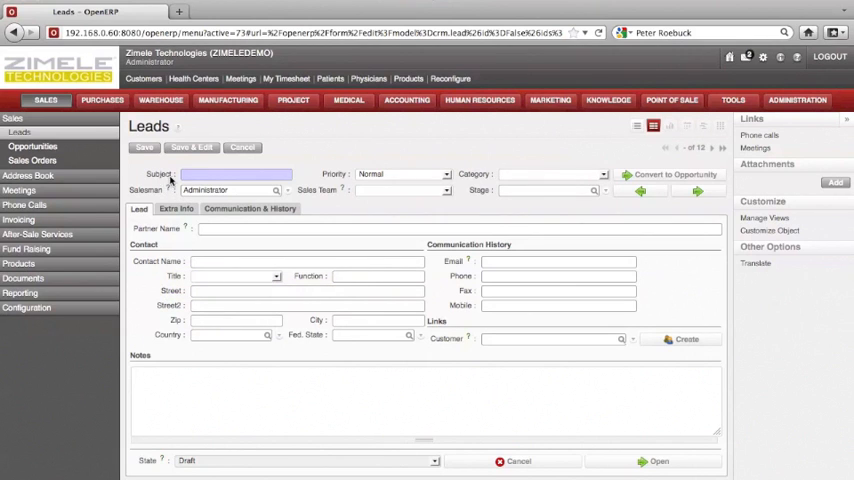
{"action": "type", "text": "O"}
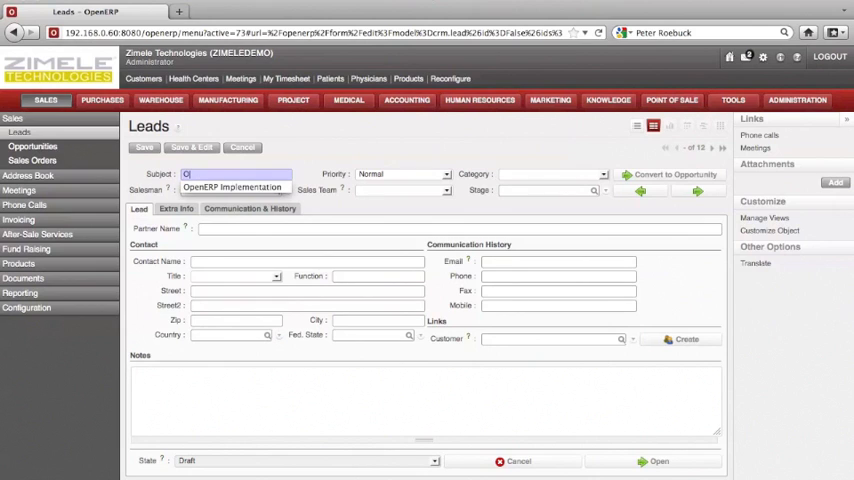
{"action": "type", "text": "penERP Intergra"}
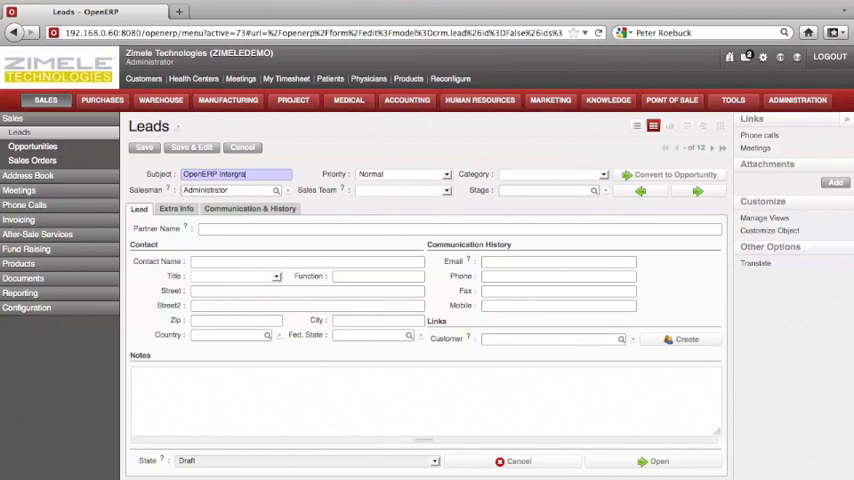
{"action": "type", "text": "tion"}
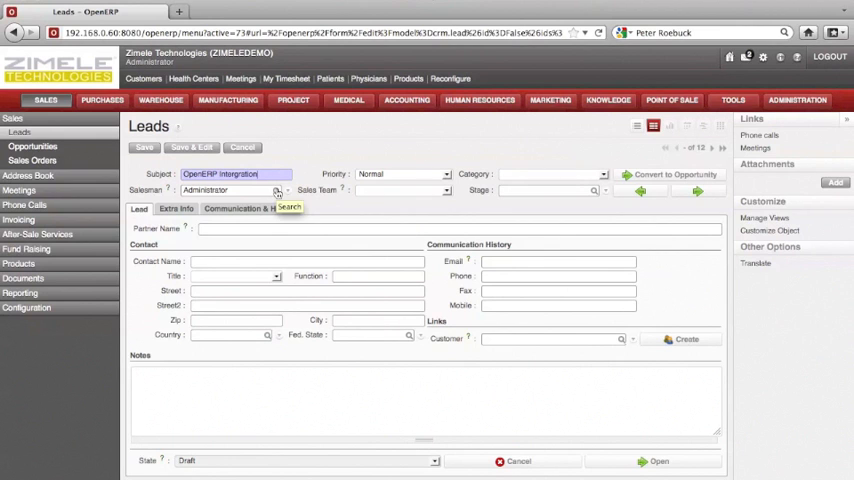
{"action": "left_click", "coordinate": [276, 190]}
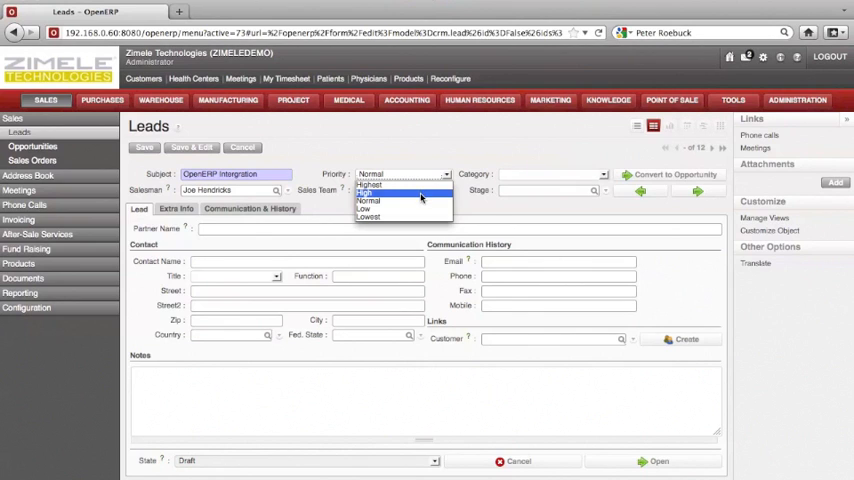
Step: Set the lead's priority to High and its category to Need Services
{"action": "left_click", "coordinate": [364, 192]}
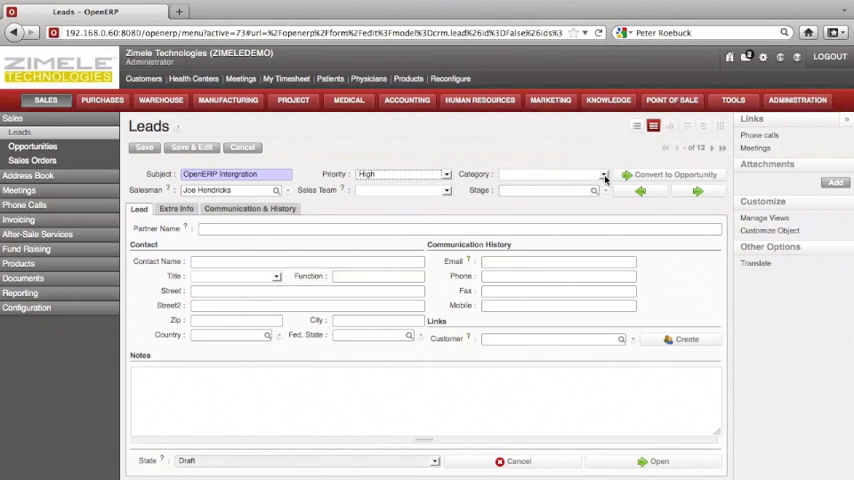
{"action": "left_click", "coordinate": [604, 174]}
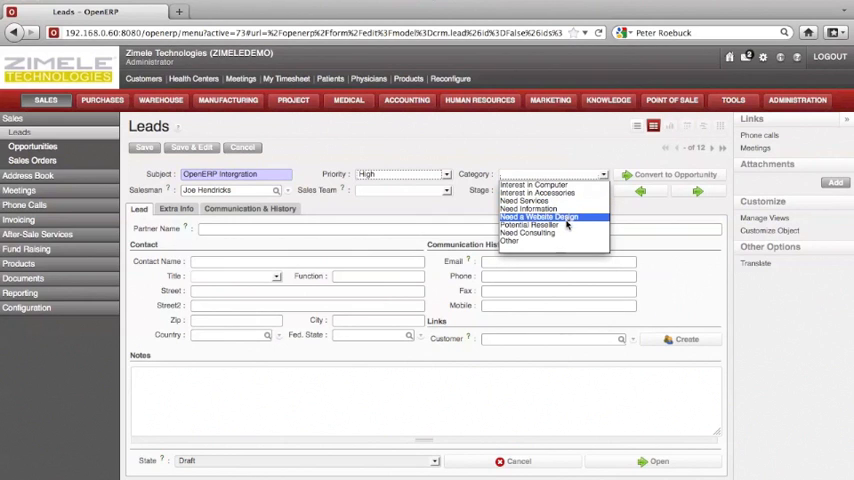
{"action": "left_click", "coordinate": [524, 200]}
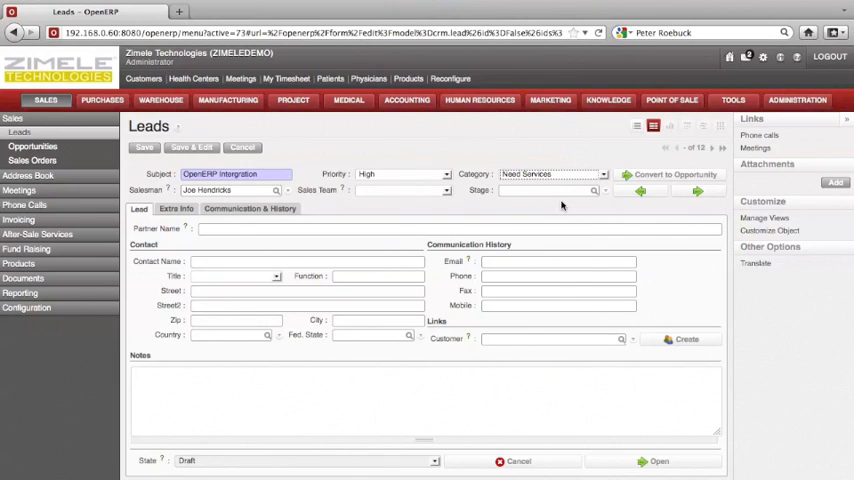
{"action": "mouse_move", "coordinate": [474, 216]}
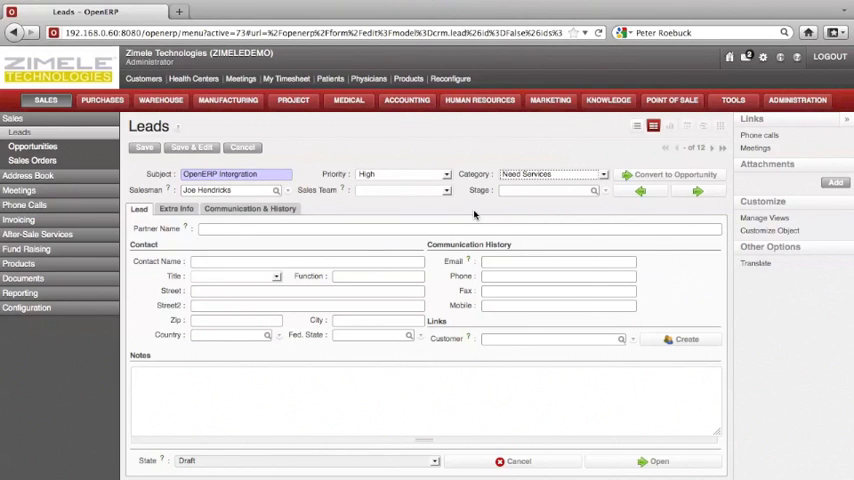
{"action": "left_click", "coordinate": [436, 190]}
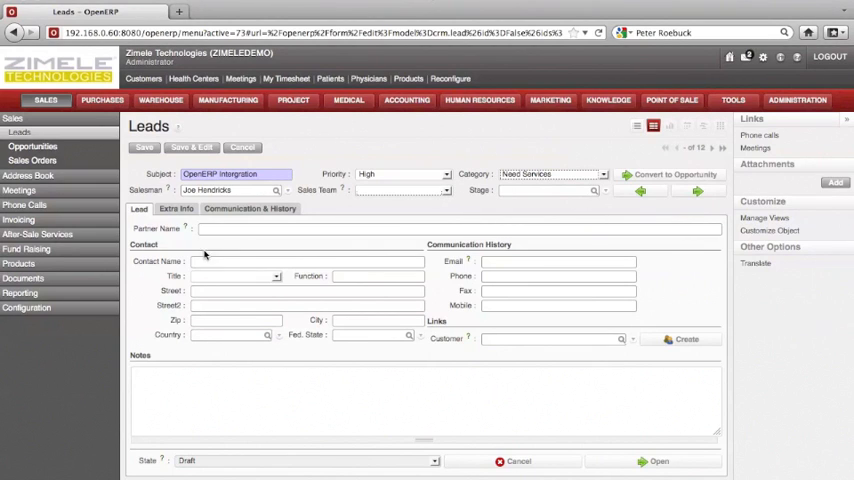
Step: Enter partner XYZ Group with the contact person's name, title and email
{"action": "type", "text": "XYZ G"}
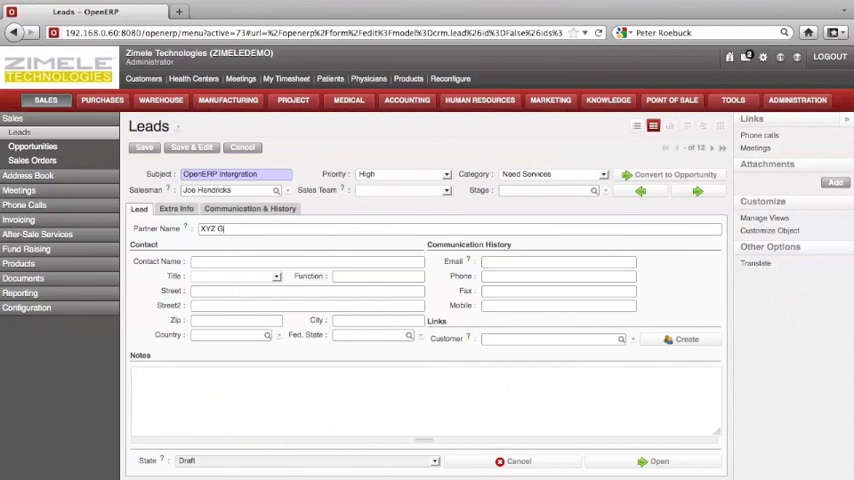
{"action": "type", "text": "roup"}
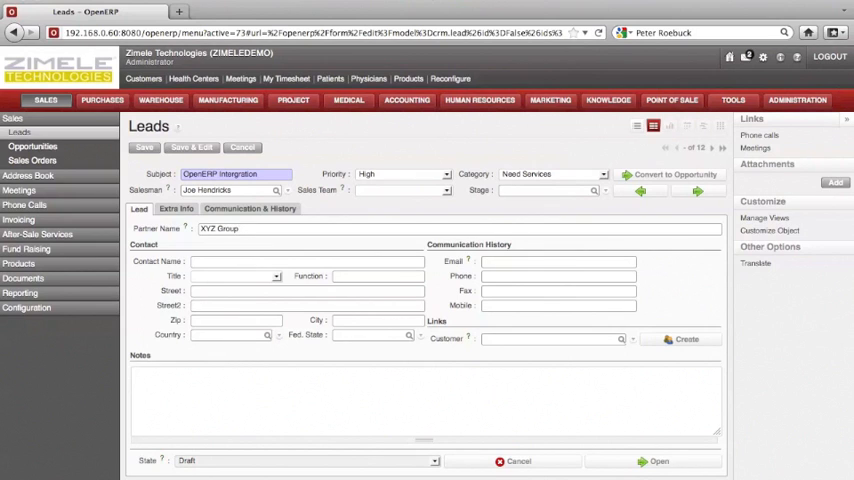
{"action": "type", "text": "M"}
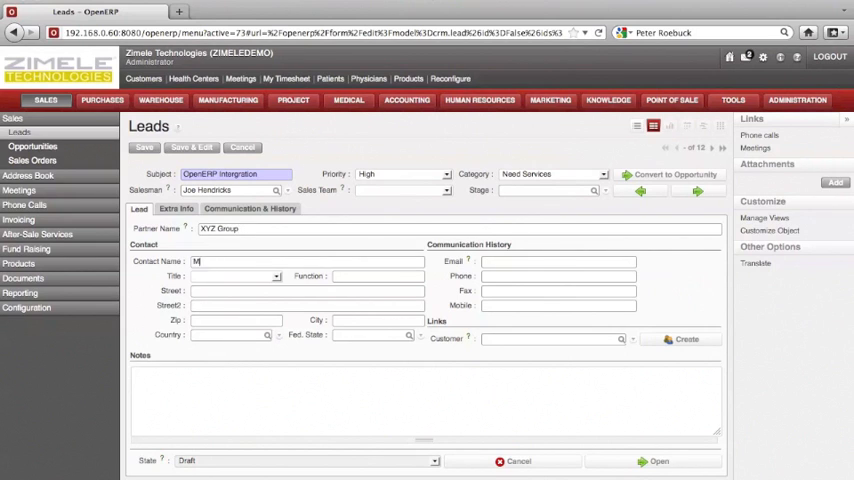
{"action": "type", "text": ". Smith"}
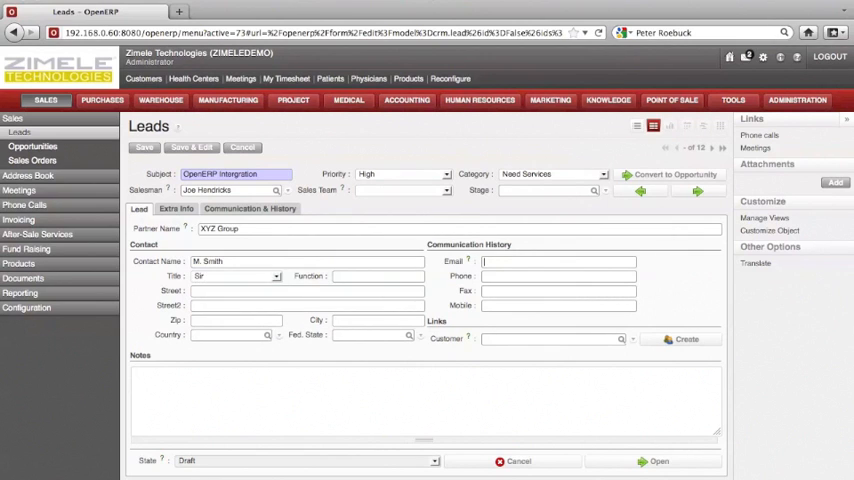
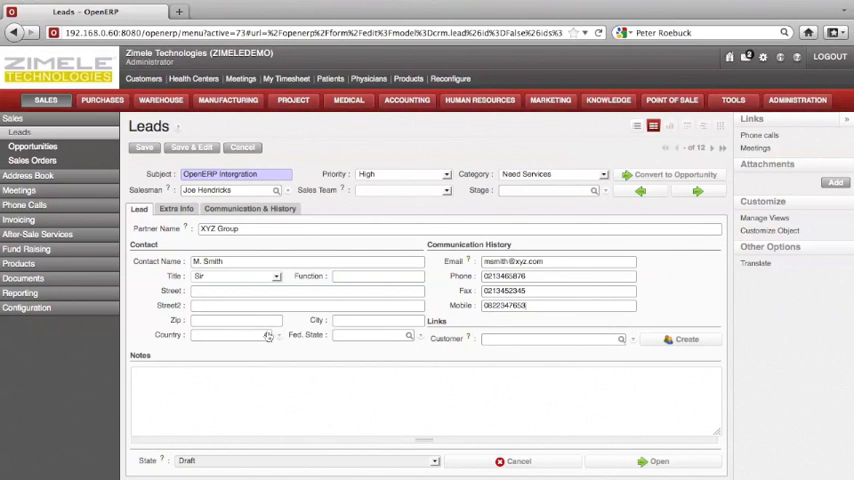
Step: Fill in the contact's phone, fax and mobile numbers and begin the city Cape Town
{"action": "type", "text": "C"}
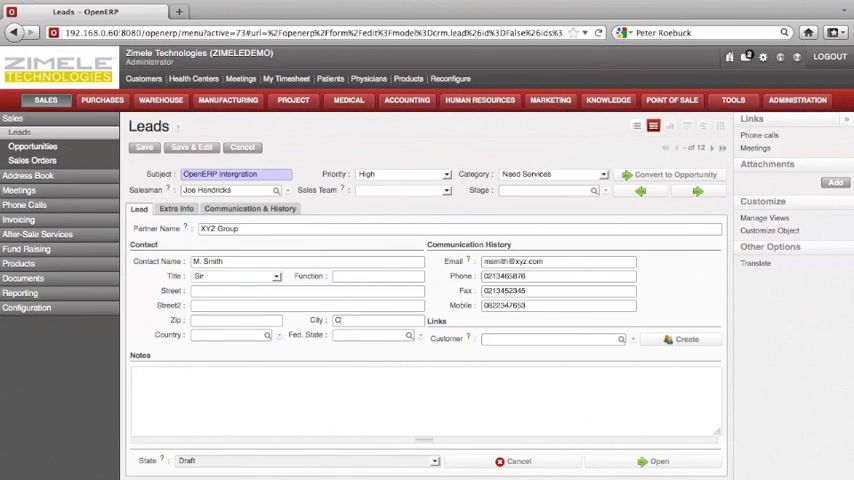
{"action": "type", "text": "ape T"}
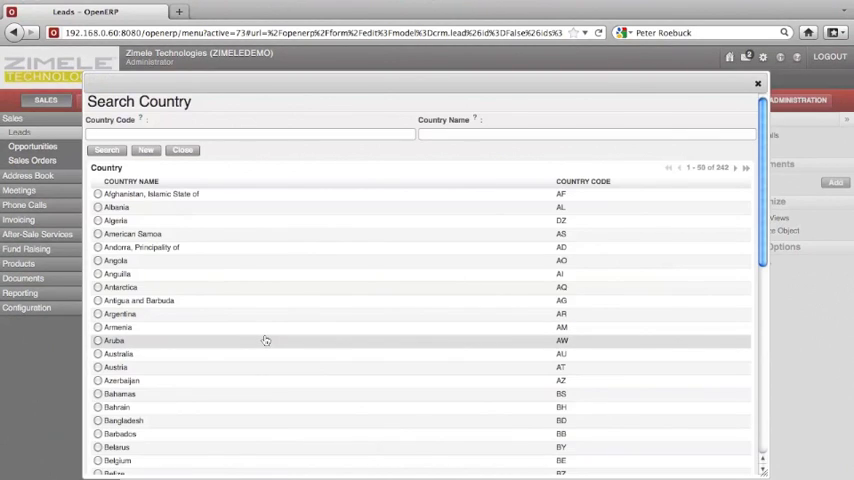
Step: Set the address to Loop Street, Cape Town, South Africa and save the lead
{"action": "type", "text": "za"}
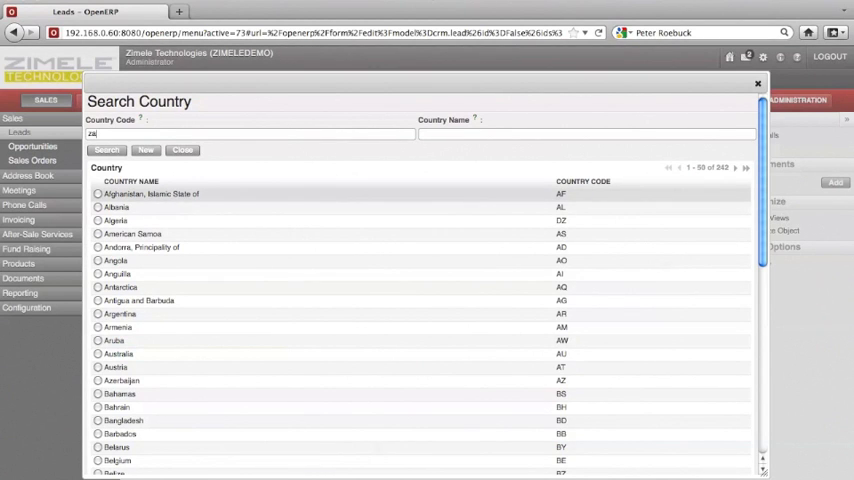
{"action": "left_click", "coordinate": [106, 150]}
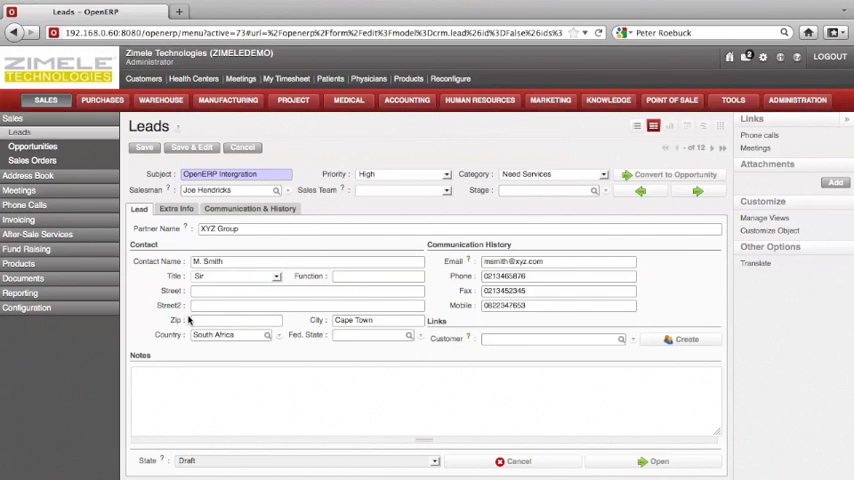
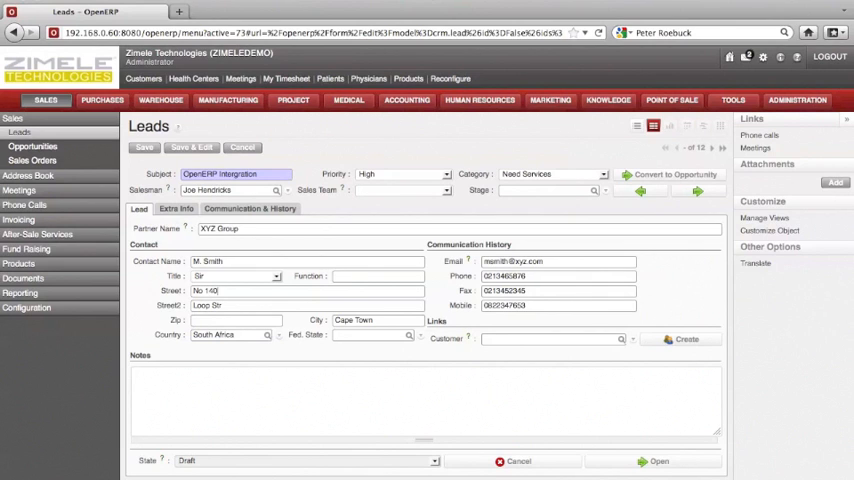
{"action": "mouse_move", "coordinate": [404, 188]}
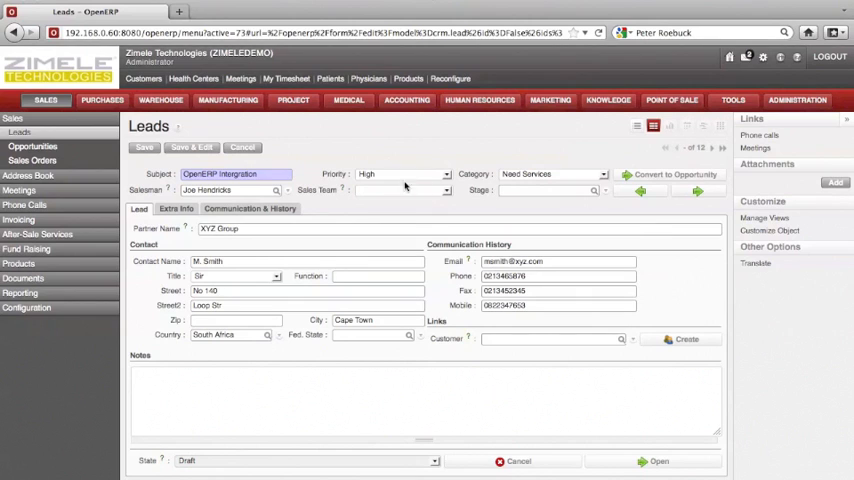
{"action": "left_click", "coordinate": [192, 148]}
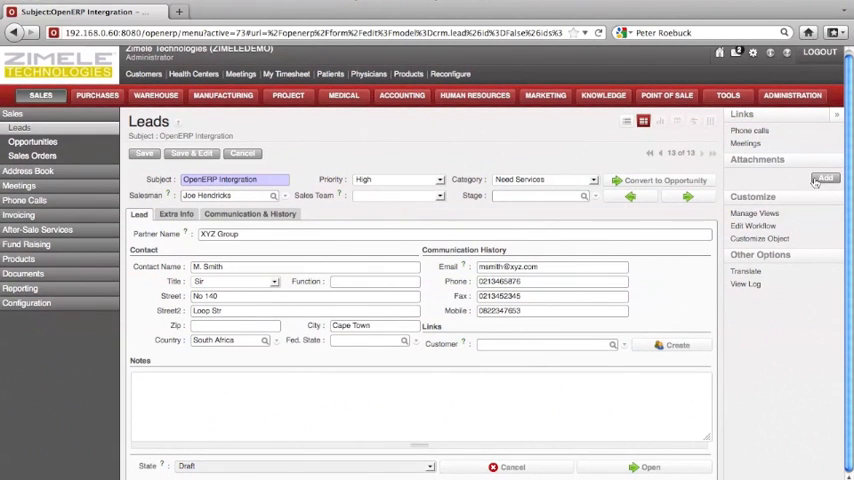
Step: Attach 'Pipeline Customer Relationship Management System.docx' from the Desktop to the lead
{"action": "left_click", "coordinate": [824, 178]}
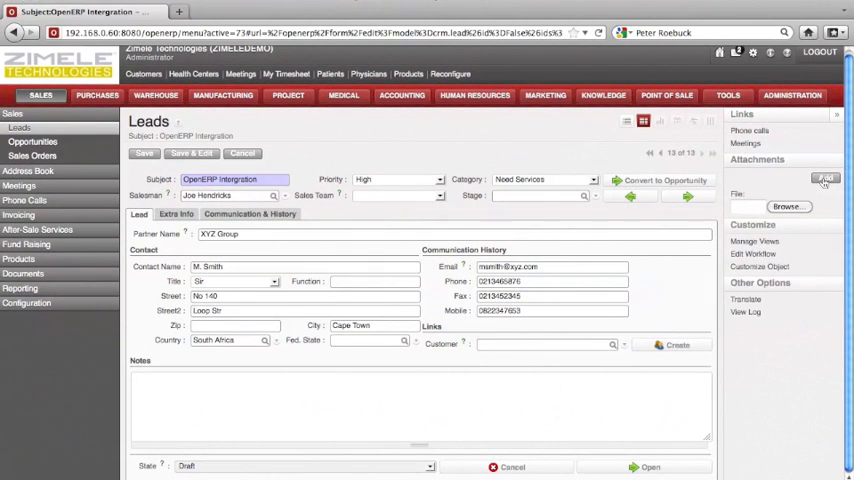
{"action": "left_click", "coordinate": [788, 206]}
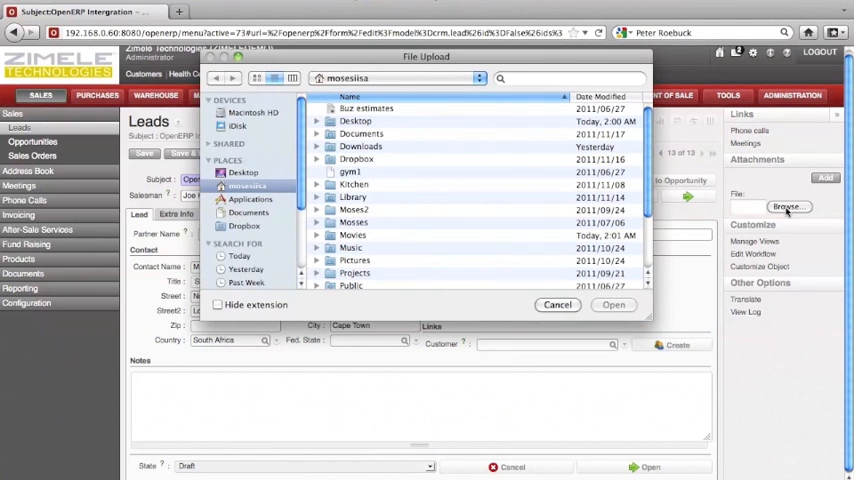
{"action": "left_click", "coordinate": [242, 172]}
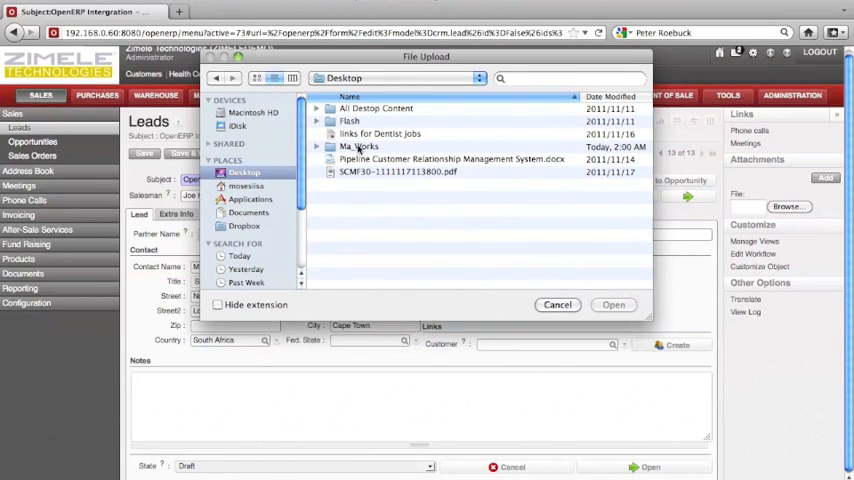
{"action": "left_click", "coordinate": [450, 160]}
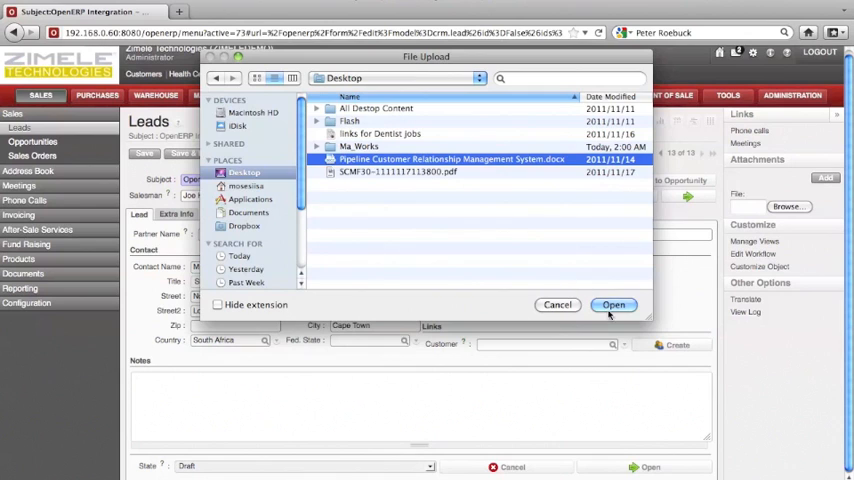
{"action": "left_click", "coordinate": [614, 304]}
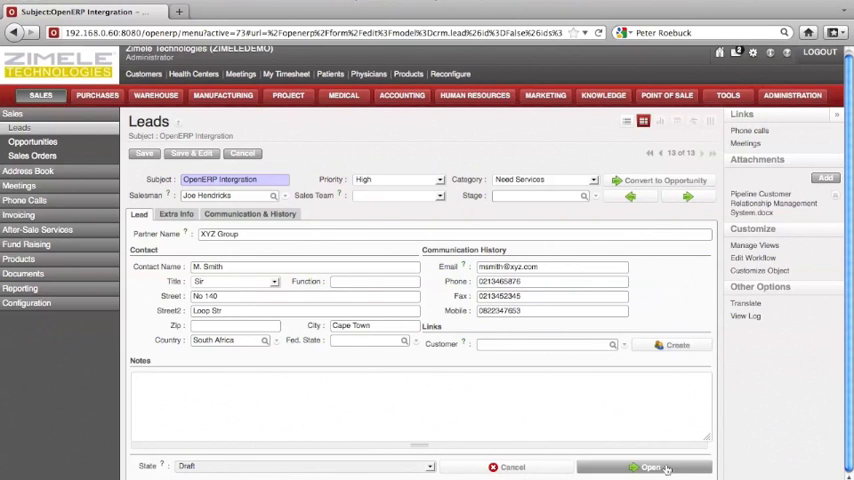
Step: Open the lead into the Prospecting stage and bring up its Phone Calls list
{"action": "left_click", "coordinate": [652, 466]}
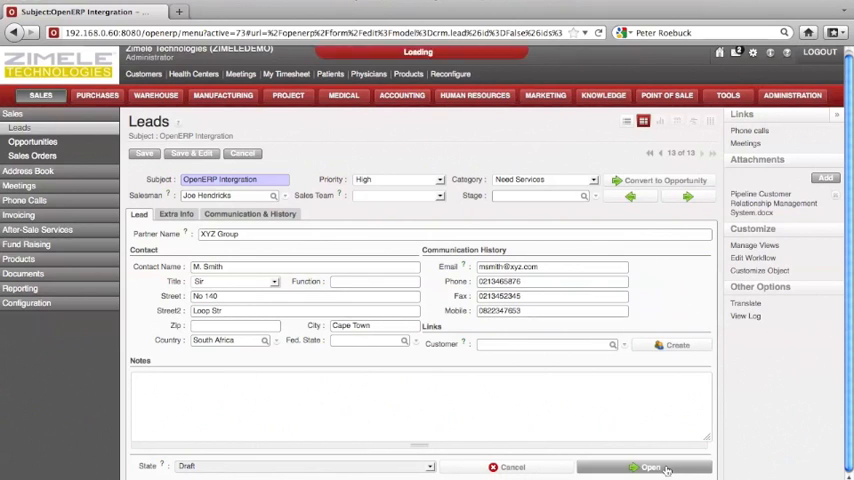
{"action": "left_click", "coordinate": [652, 466]}
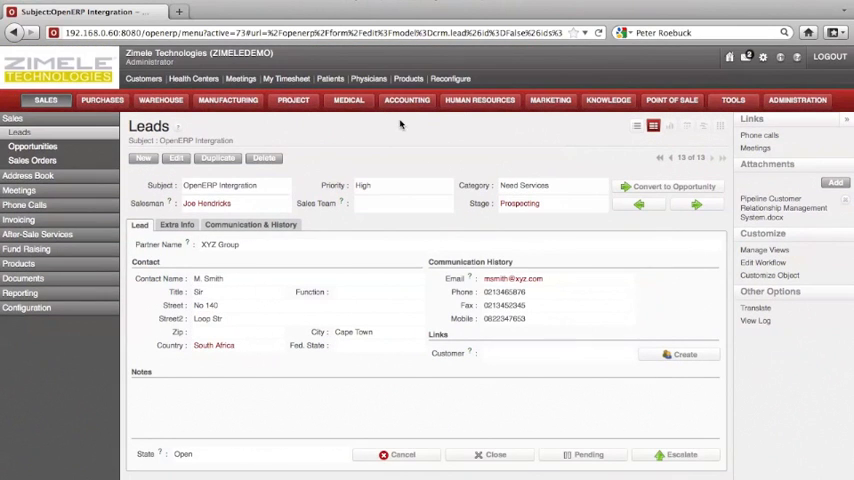
{"action": "left_click", "coordinate": [636, 126]}
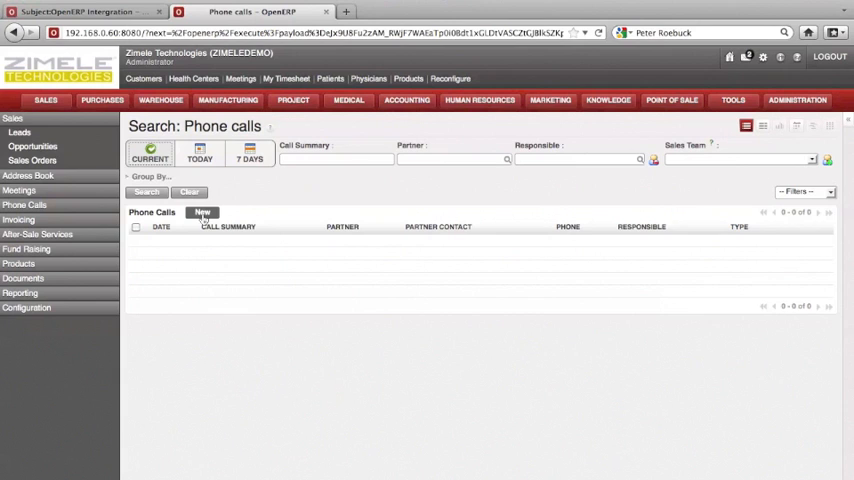
Step: Add a phone call dated today summarised 'Make call to potential OpenERP partner'
{"action": "left_click", "coordinate": [202, 212]}
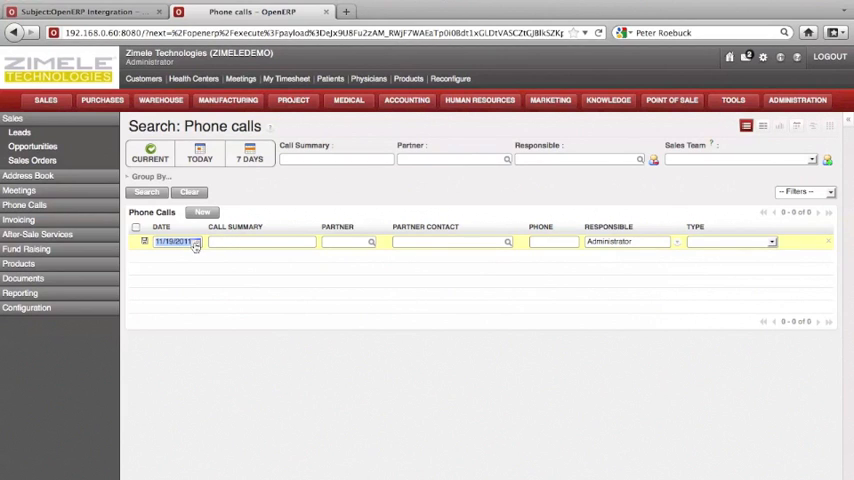
{"action": "left_click", "coordinate": [196, 240]}
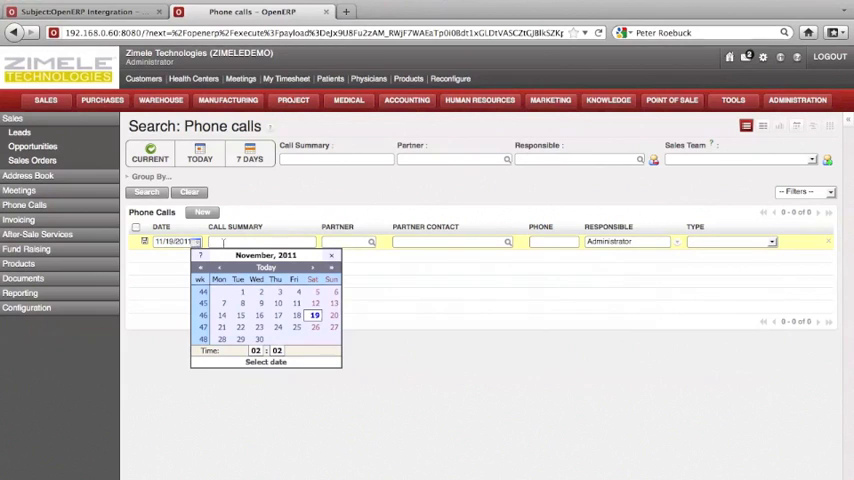
{"action": "type", "text": "M"}
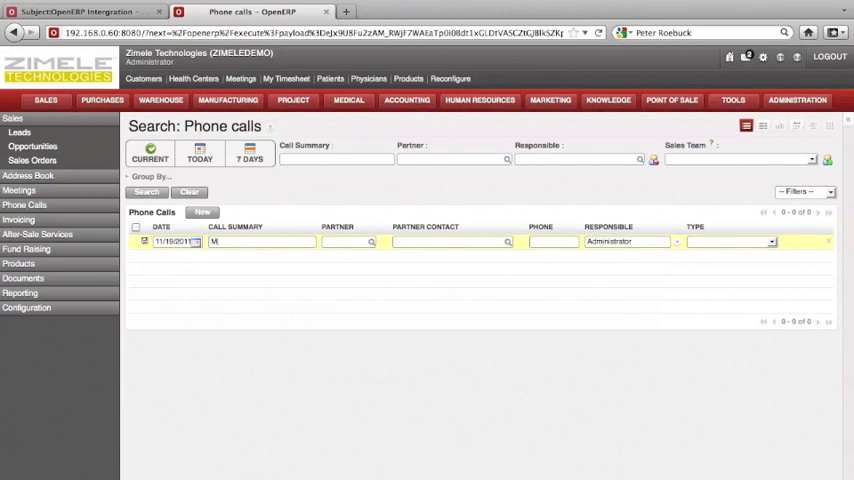
{"action": "type", "text": "Make call to"}
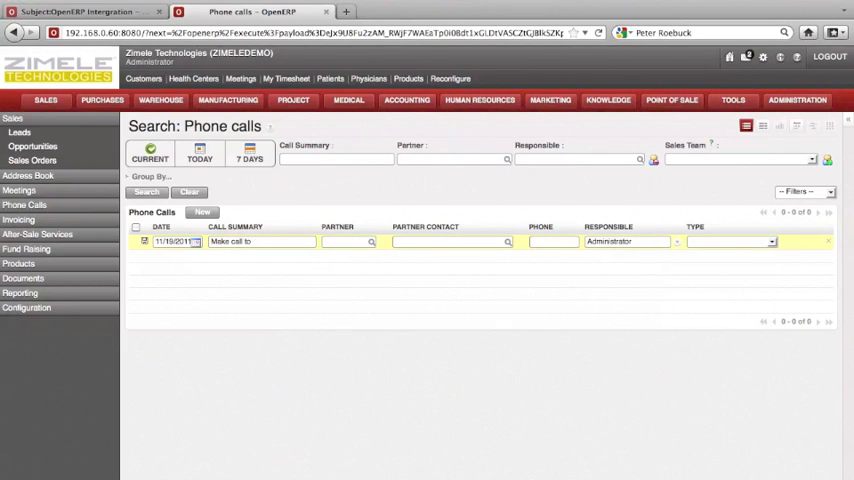
{"action": "type", "text": "potential OpenERP partner"}
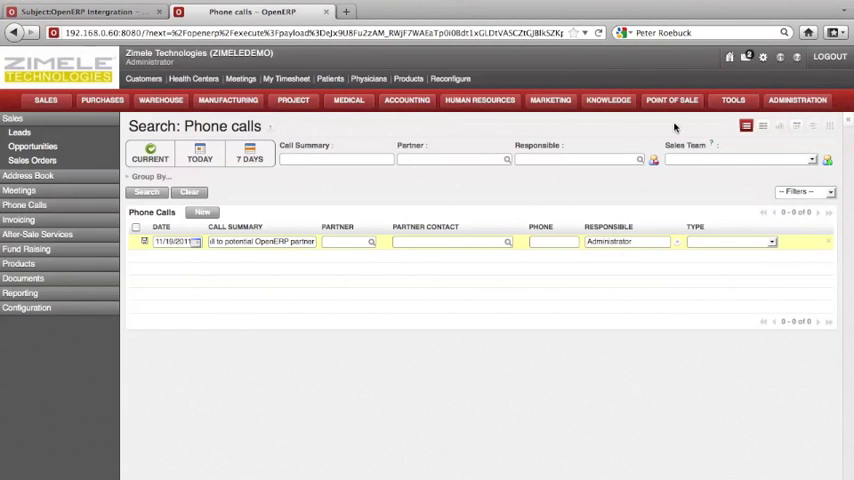
{"action": "mouse_move", "coordinate": [376, 244]}
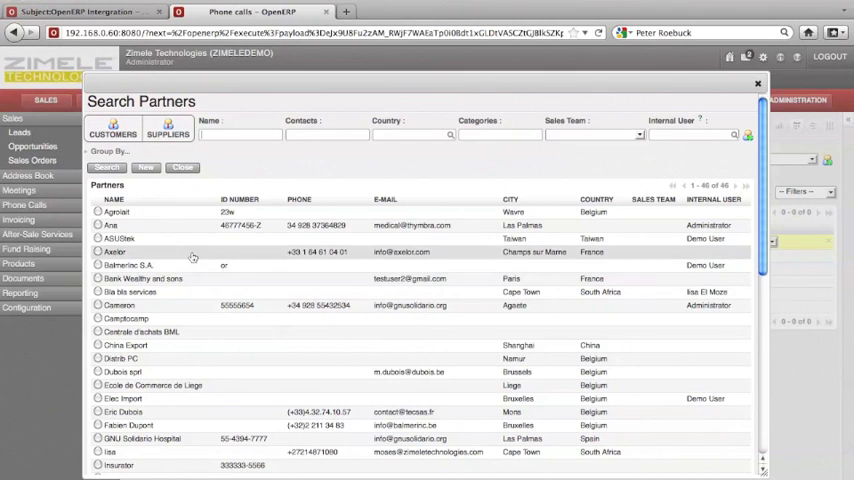
Step: Set the call's type and direction from the dropdown
{"action": "scroll", "scroll_direction": "down", "scroll_amount": 3}
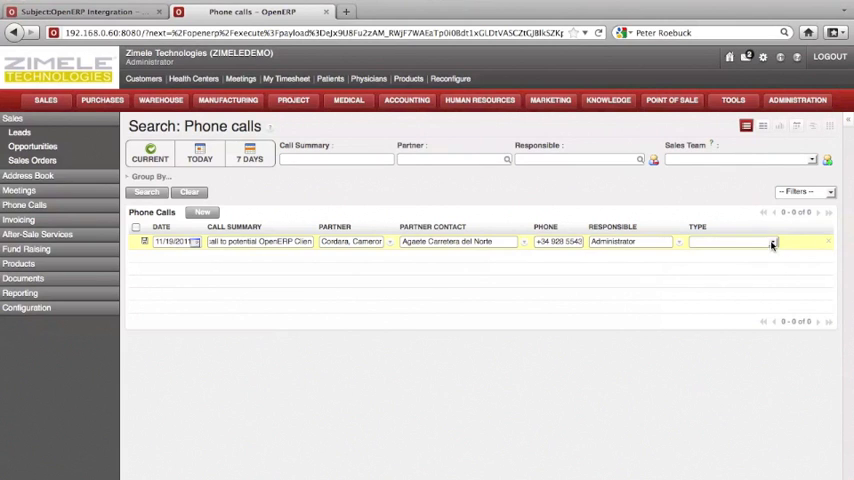
{"action": "left_click", "coordinate": [772, 240]}
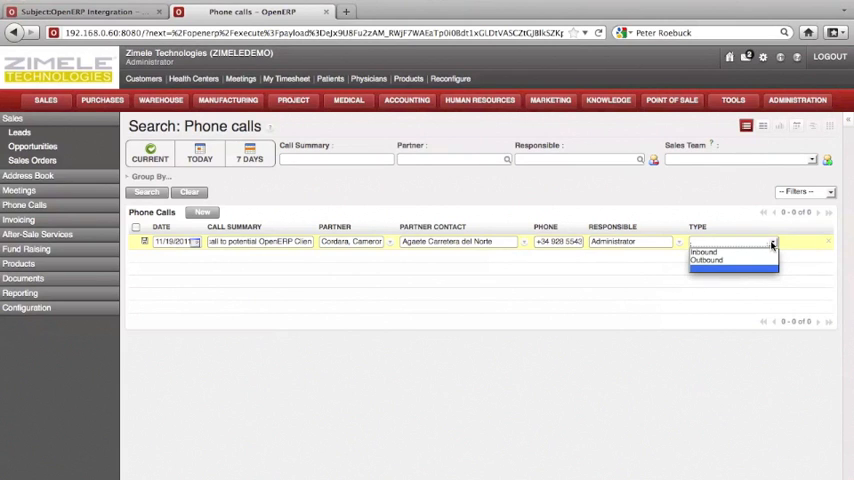
{"action": "left_click", "coordinate": [708, 260]}
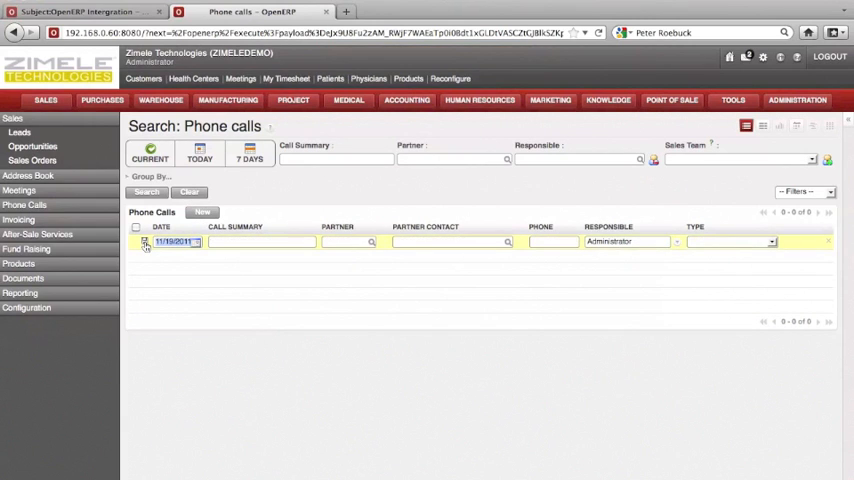
{"action": "mouse_move", "coordinate": [328, 14]}
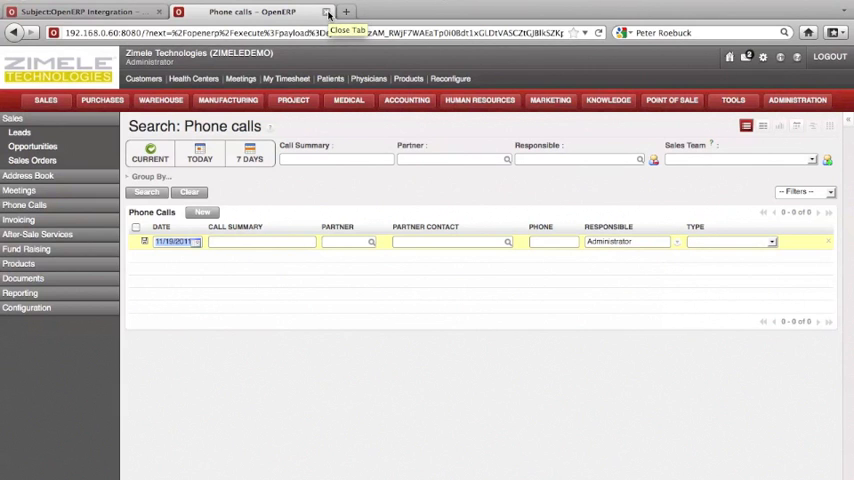
Step: Return to the lead and start Convert to Opportunity
{"action": "left_click", "coordinate": [80, 12]}
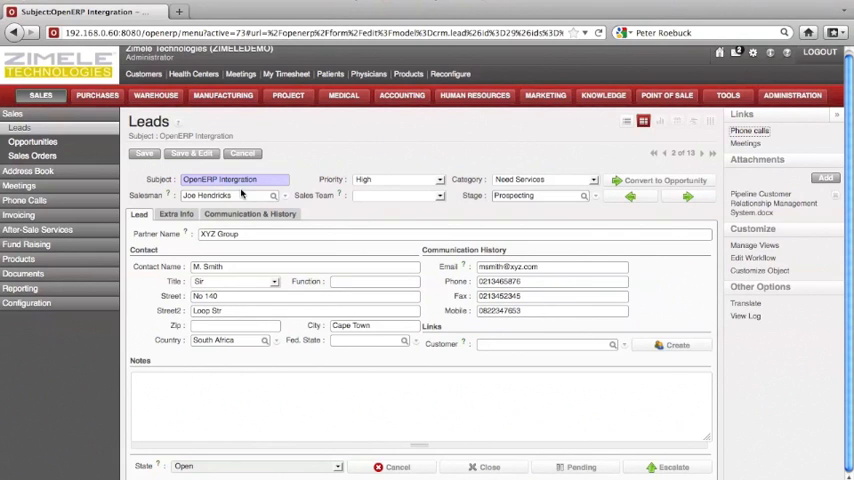
{"action": "mouse_move", "coordinate": [596, 158]}
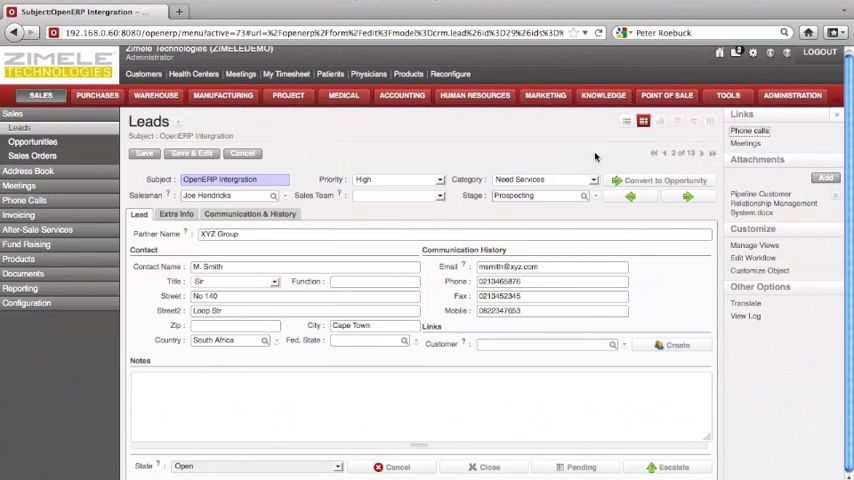
{"action": "left_click", "coordinate": [664, 180]}
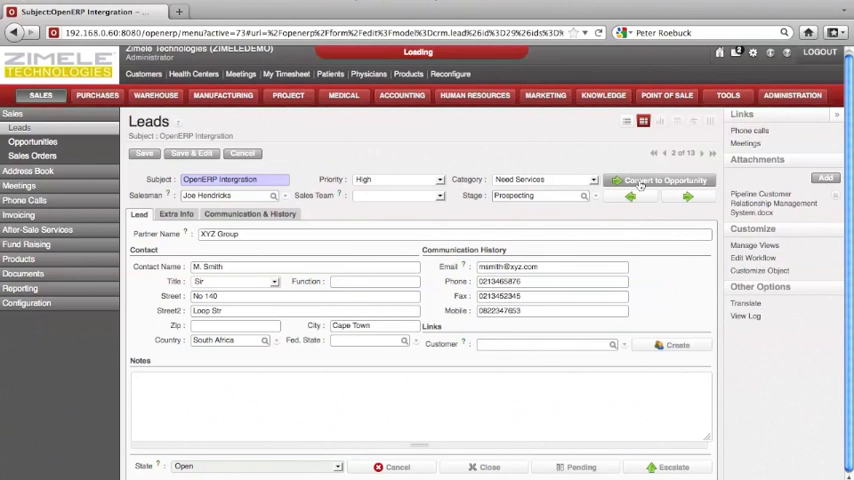
{"action": "left_click", "coordinate": [664, 180]}
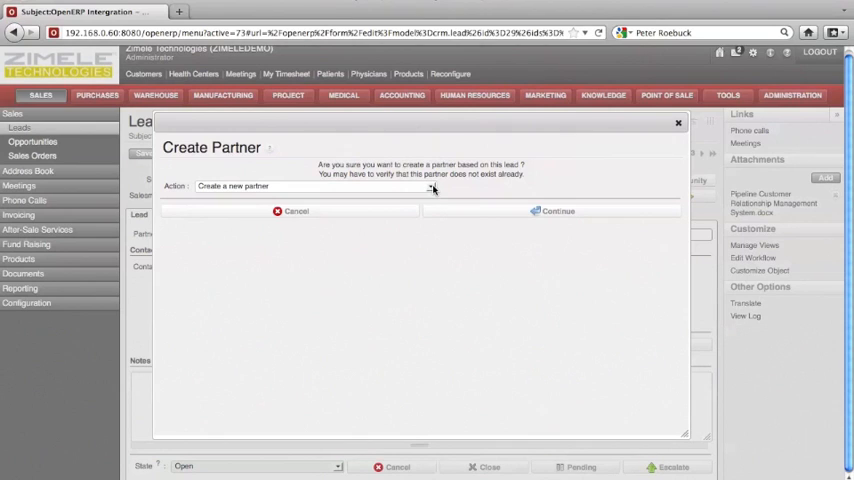
Step: Choose 'Link to an existing partner', pick the partner and continue
{"action": "left_click", "coordinate": [432, 186]}
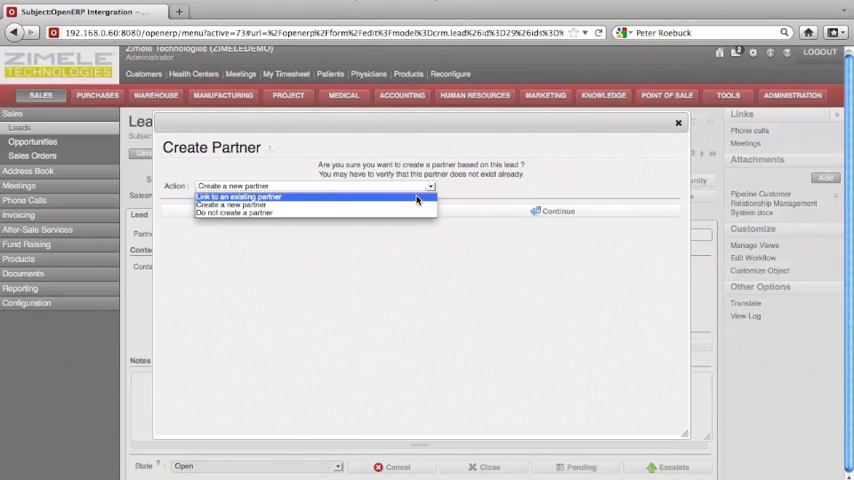
{"action": "left_click", "coordinate": [238, 196]}
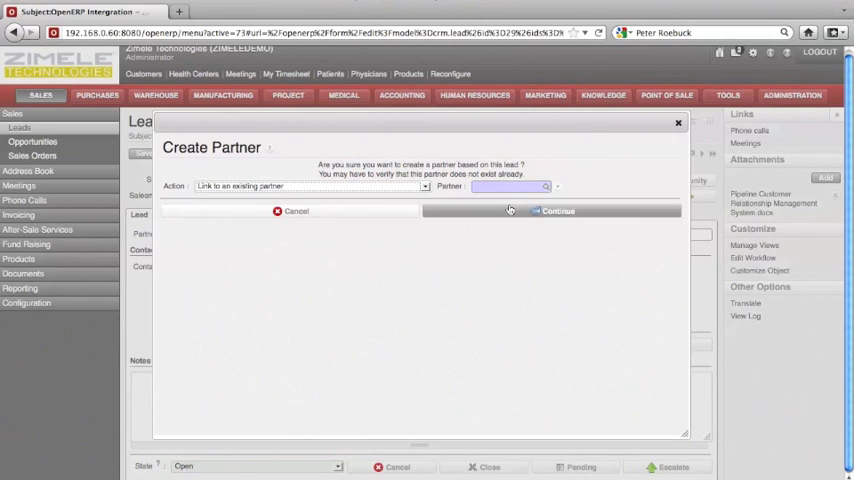
{"action": "left_click", "coordinate": [546, 186]}
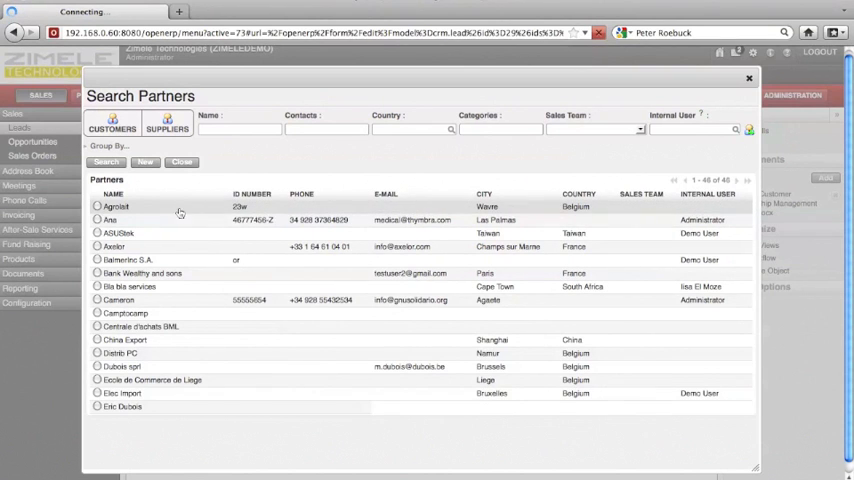
{"action": "scroll", "scroll_direction": "down", "scroll_amount": 3}
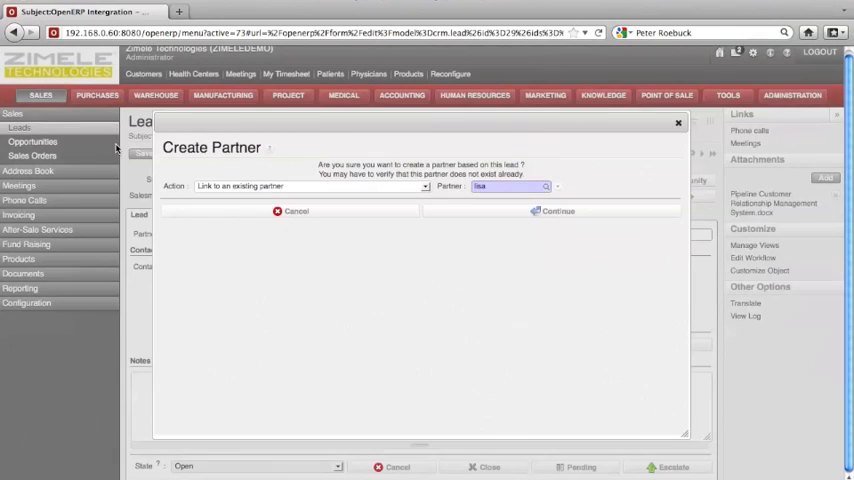
{"action": "mouse_move", "coordinate": [314, 228]}
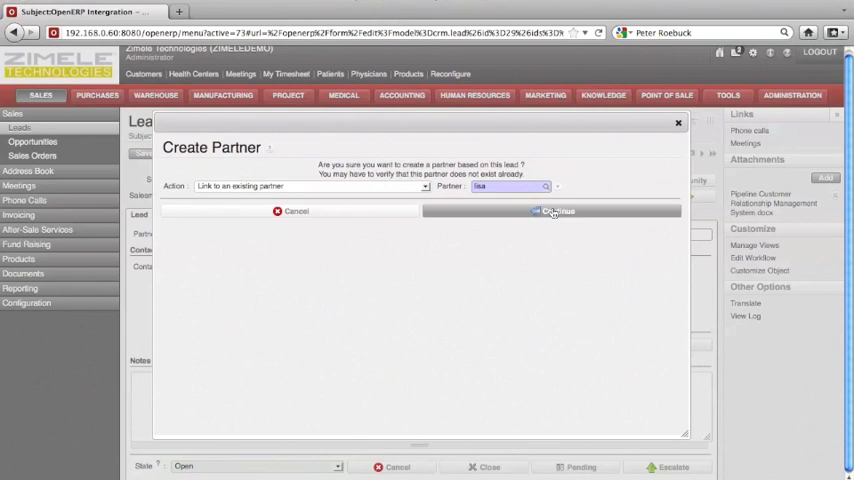
{"action": "left_click", "coordinate": [556, 212]}
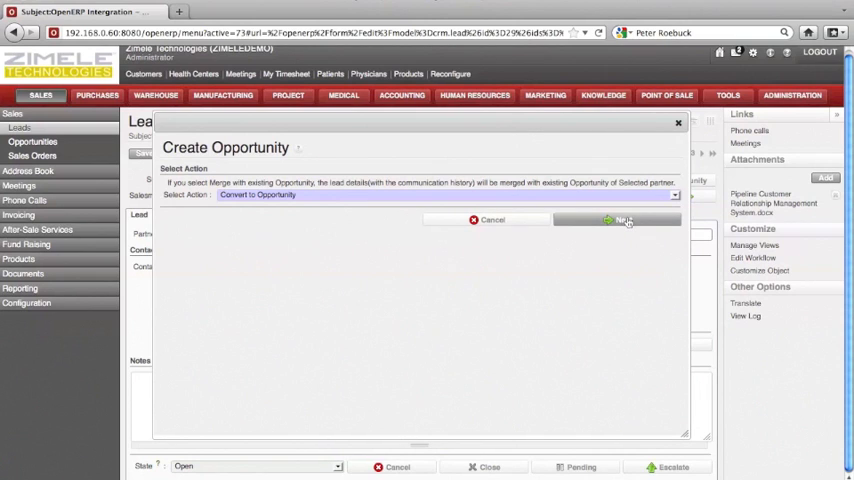
Step: Create the opportunity with expected revenue 5000 and a 65% business ratio
{"action": "left_click", "coordinate": [620, 220]}
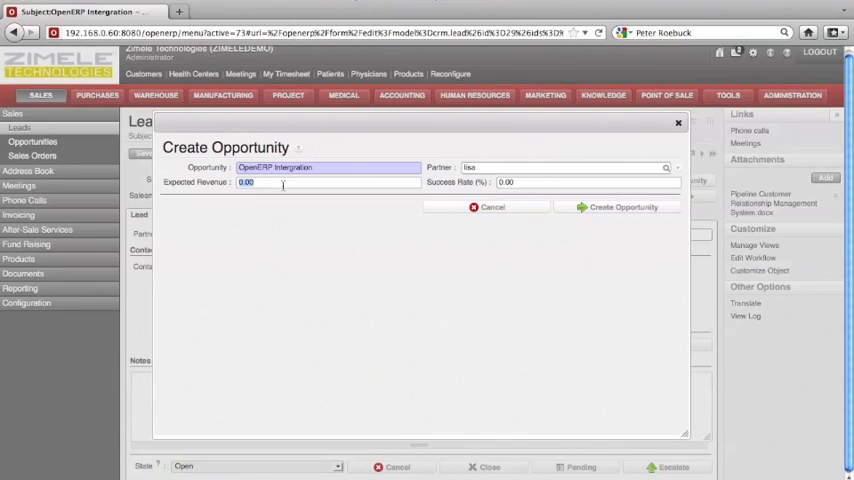
{"action": "type", "text": "500000"}
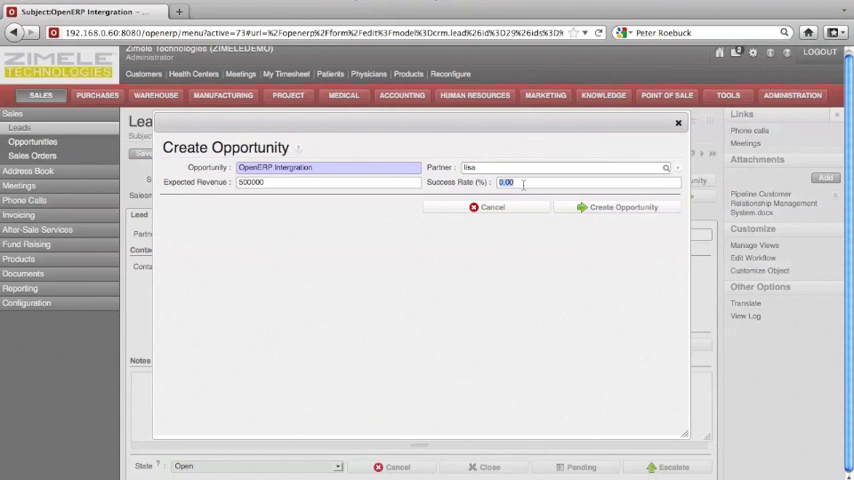
{"action": "type", "text": "65"}
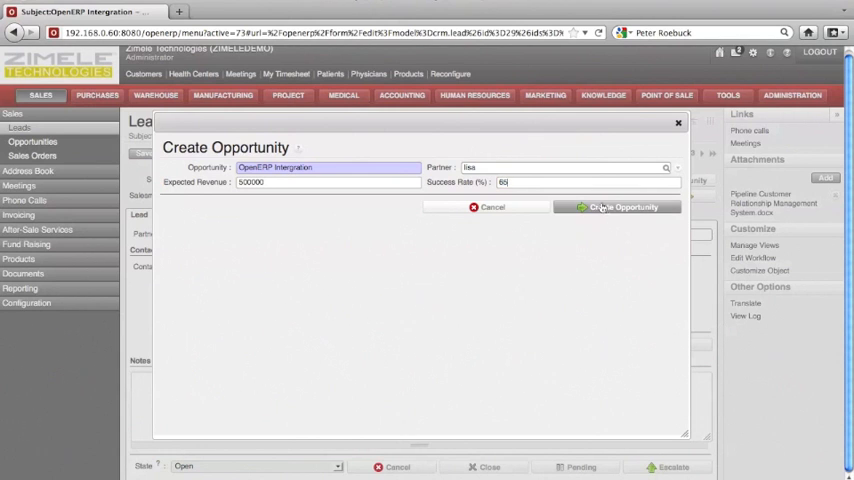
{"action": "left_click", "coordinate": [616, 208]}
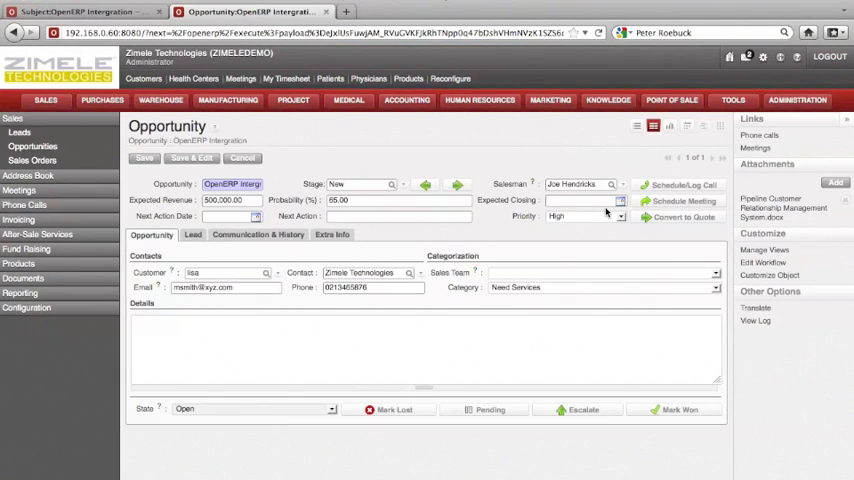
Step: Schedule a phone call for the opportunity with a planned date from the calendar picker
{"action": "left_click", "coordinate": [192, 158]}
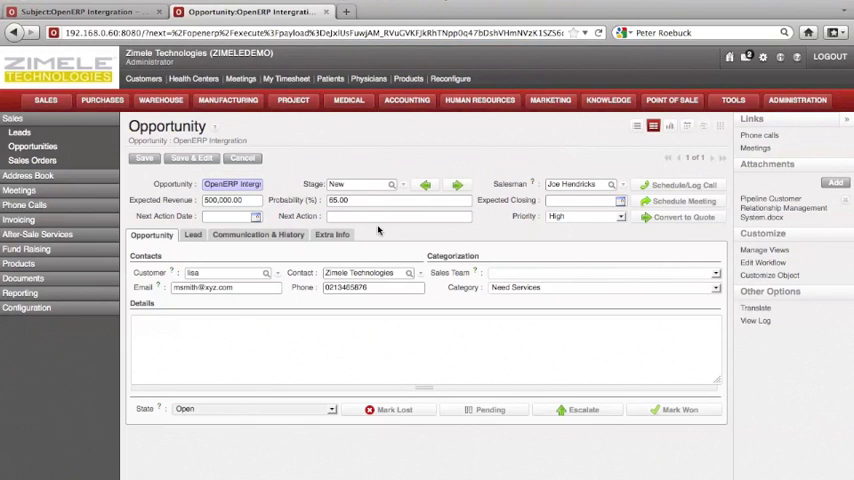
{"action": "left_click", "coordinate": [836, 182]}
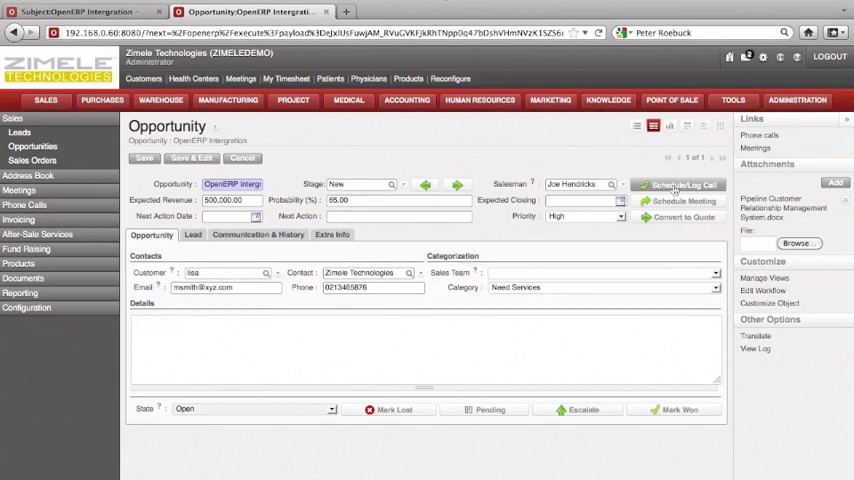
{"action": "left_click", "coordinate": [684, 184]}
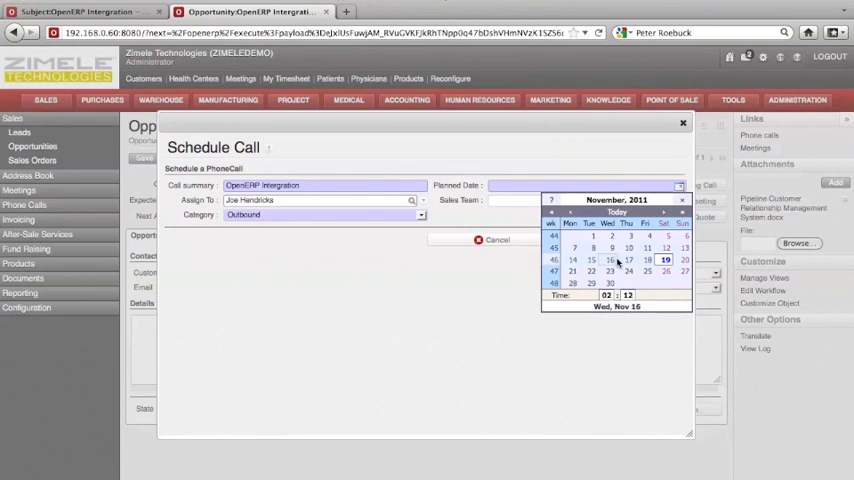
{"action": "left_click", "coordinate": [572, 272]}
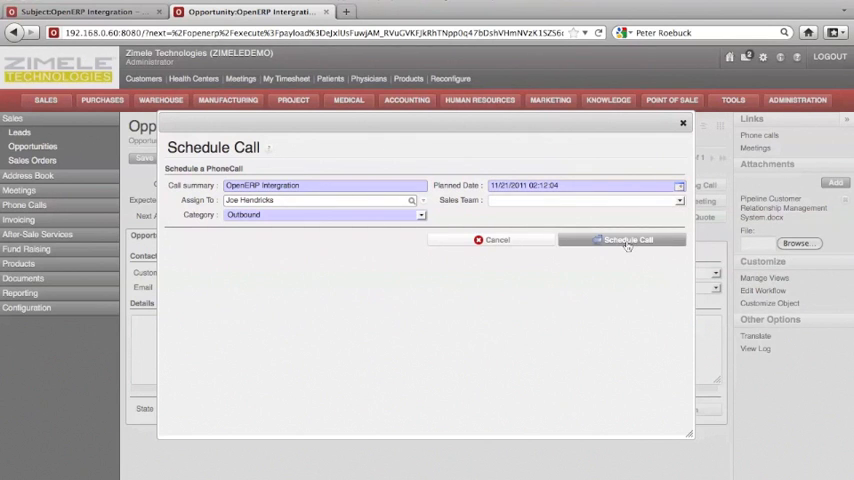
{"action": "left_click", "coordinate": [628, 240]}
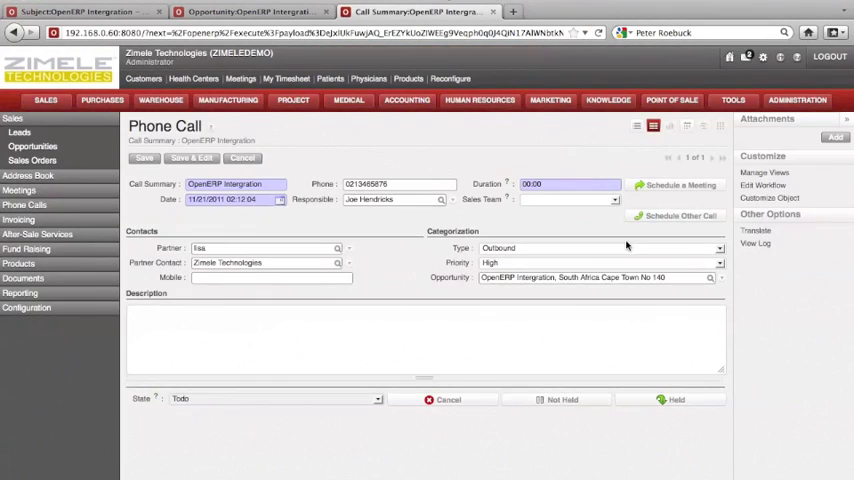
Step: Describe the call as arranging a possible meeting with Mr
{"action": "type", "text": "Make call to arrange"}
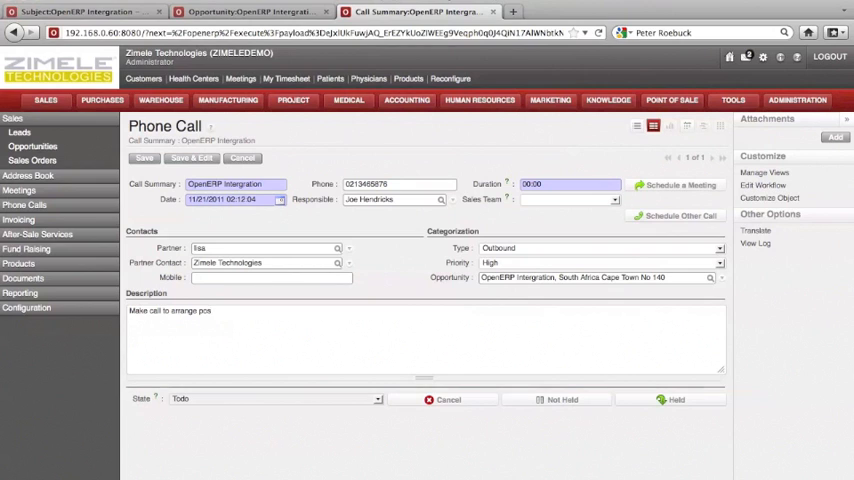
{"action": "type", "text": "possible meeting with"}
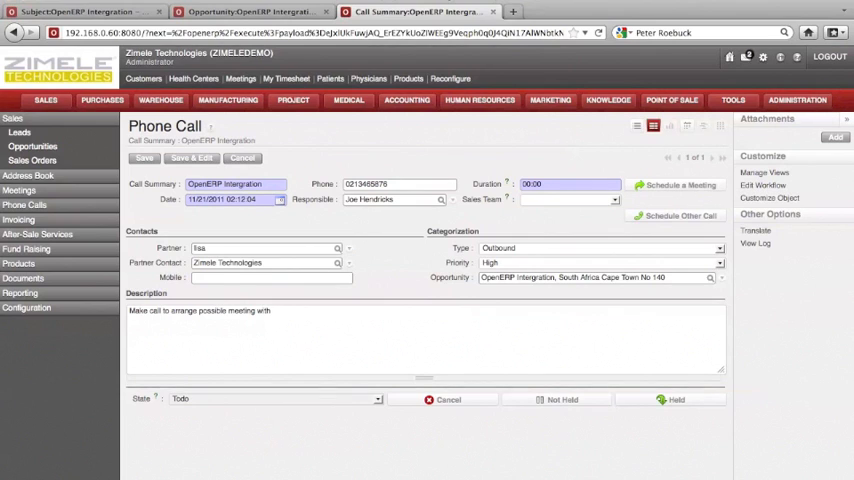
{"action": "type", "text": "M"}
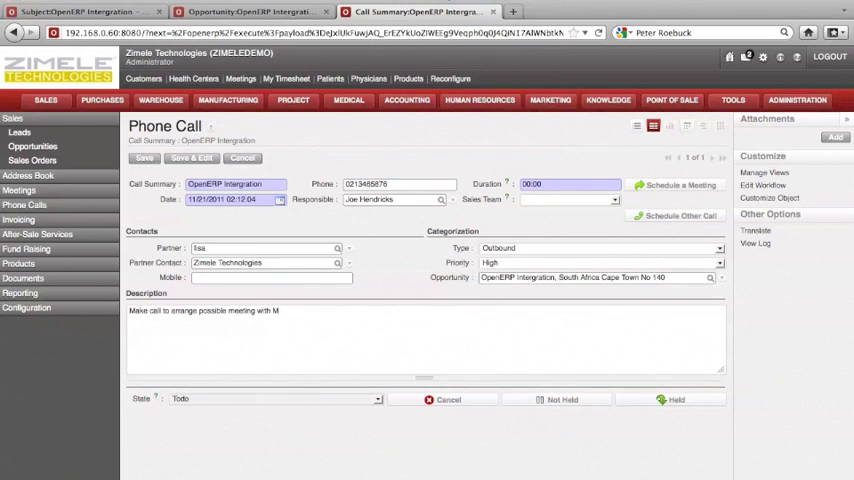
{"action": "type", "text": "r. lisa"}
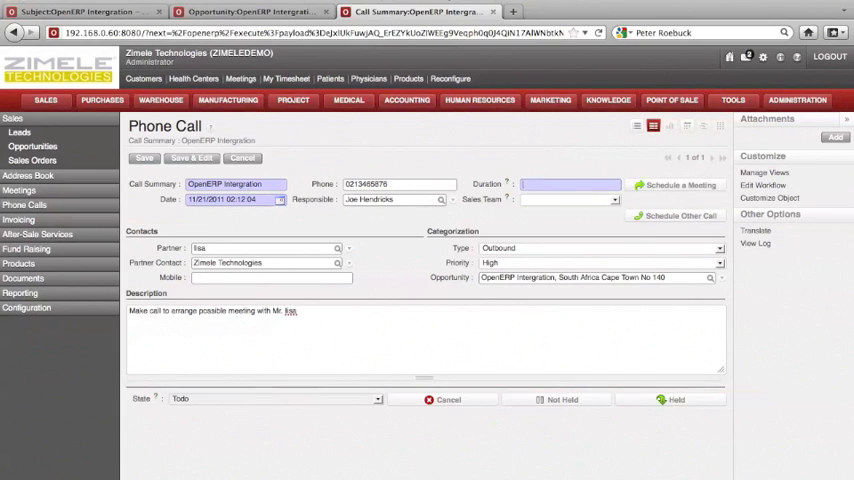
Step: Give the call a 15-minute duration and a 072 mobile number, then mark it Done
{"action": "type", "text": "00:15"}
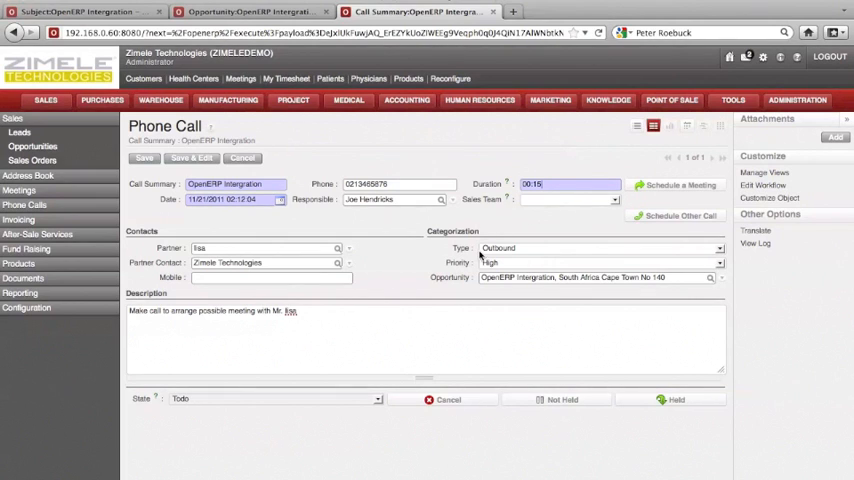
{"action": "mouse_move", "coordinate": [492, 290]}
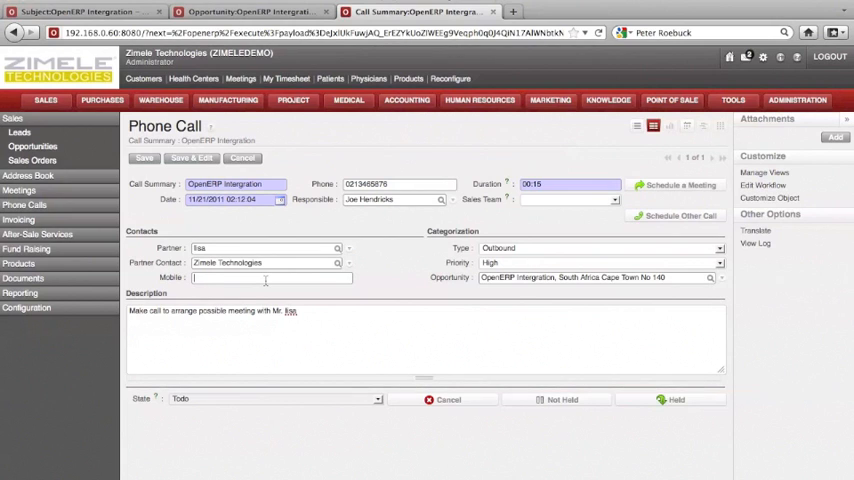
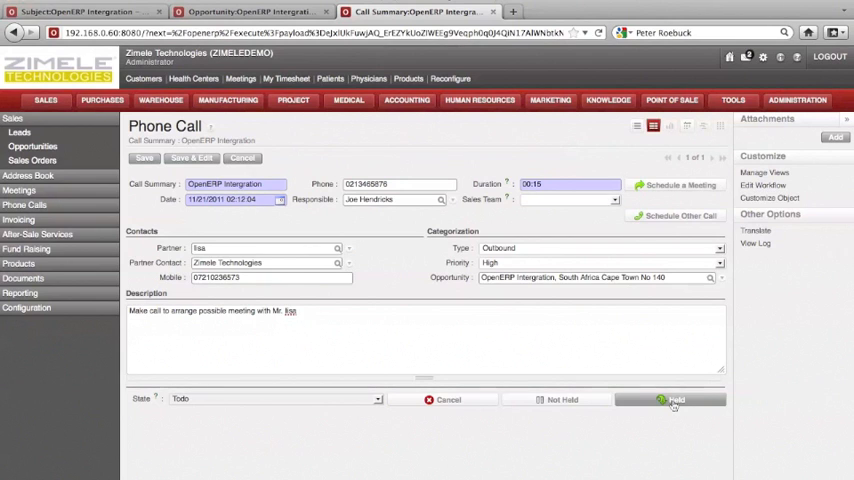
{"action": "left_click", "coordinate": [672, 400]}
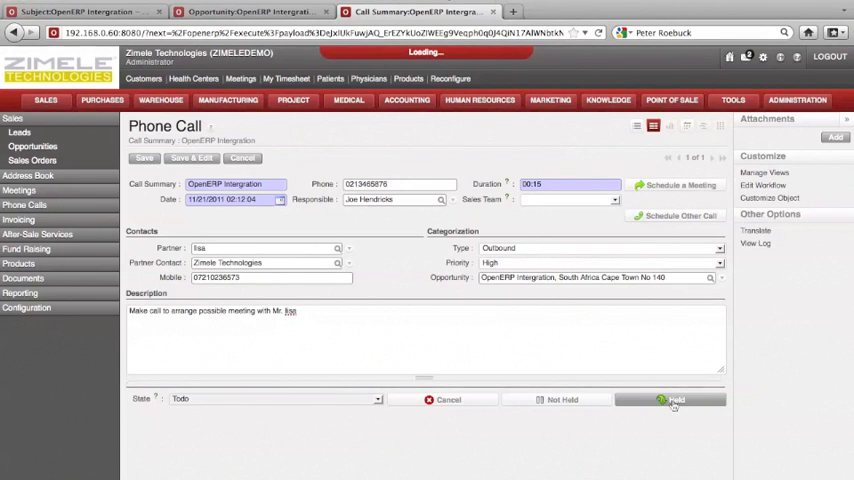
{"action": "left_click", "coordinate": [674, 400]}
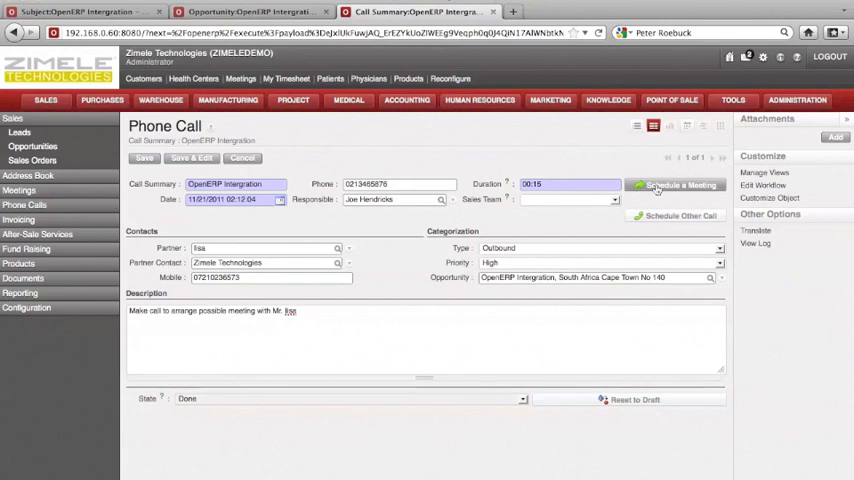
Step: Schedule a customer meeting from the call with a reminder 30 minutes before
{"action": "left_click", "coordinate": [678, 184]}
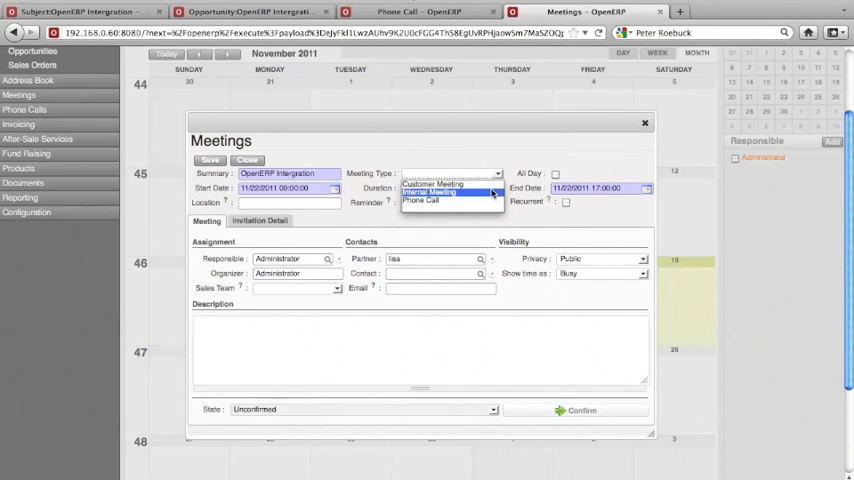
{"action": "left_click", "coordinate": [432, 184]}
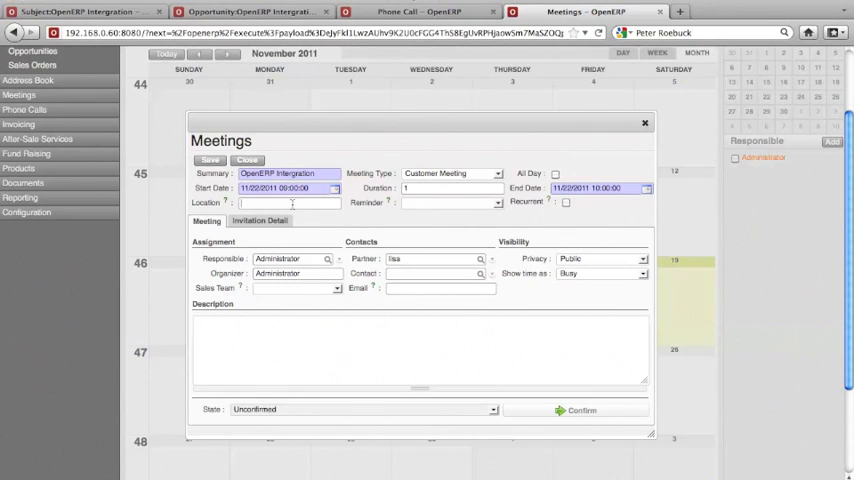
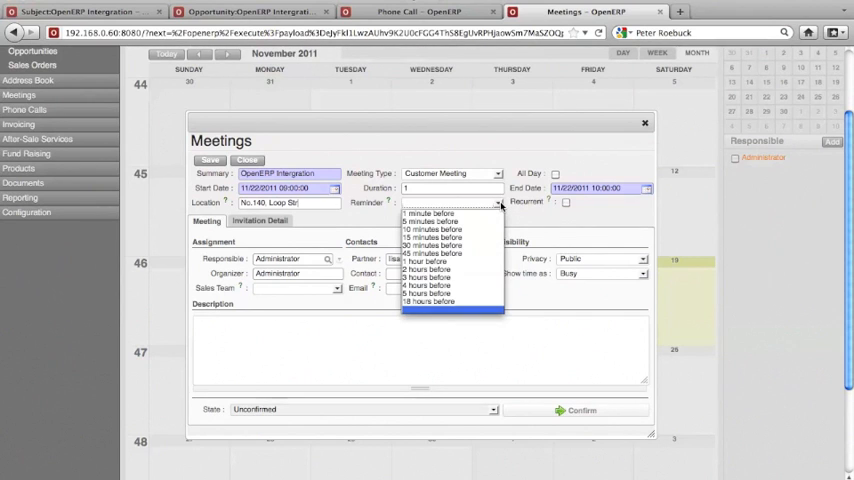
{"action": "mouse_move", "coordinate": [436, 244]}
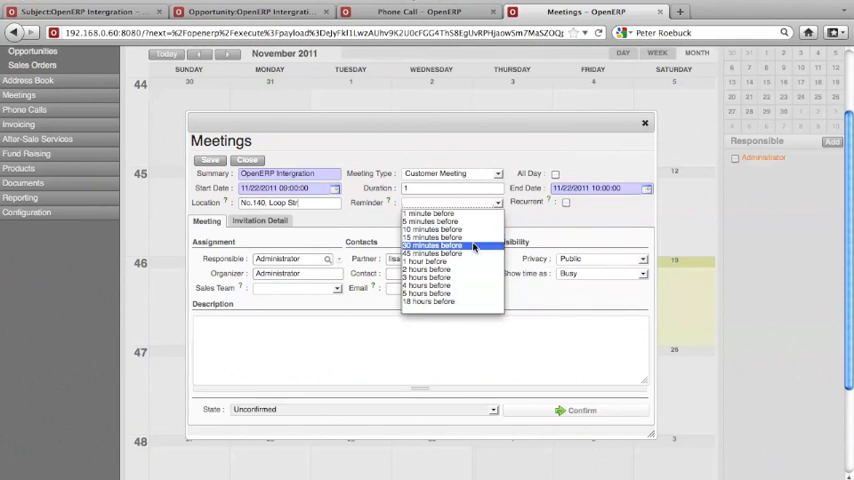
{"action": "left_click", "coordinate": [434, 244]}
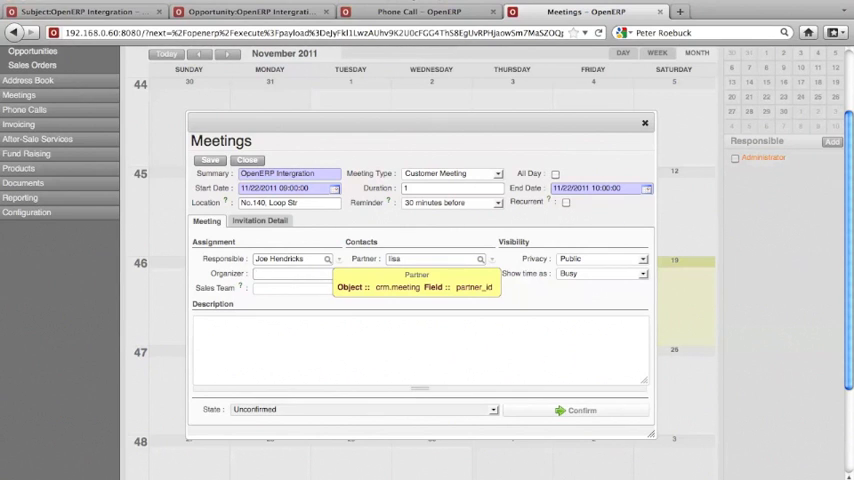
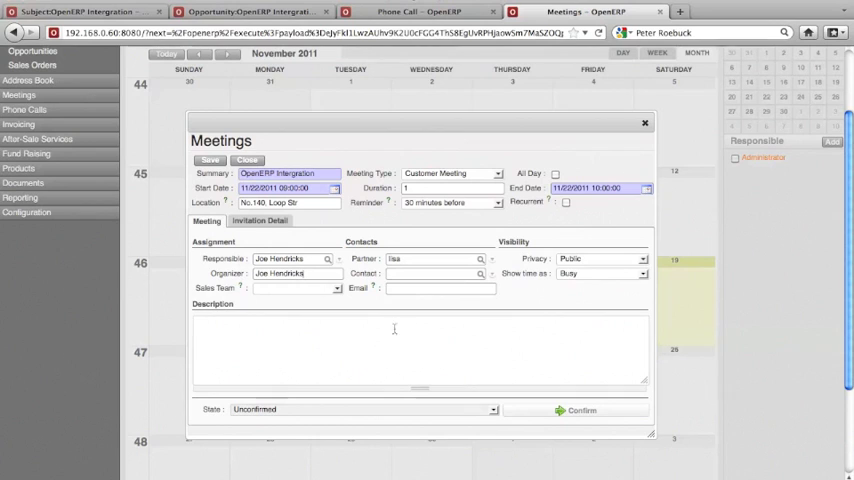
{"action": "left_click", "coordinate": [600, 258]}
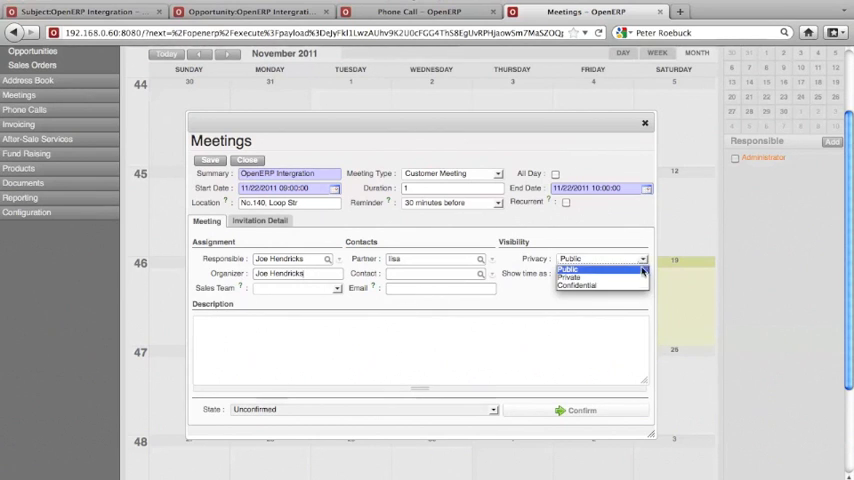
{"action": "left_click", "coordinate": [576, 284]}
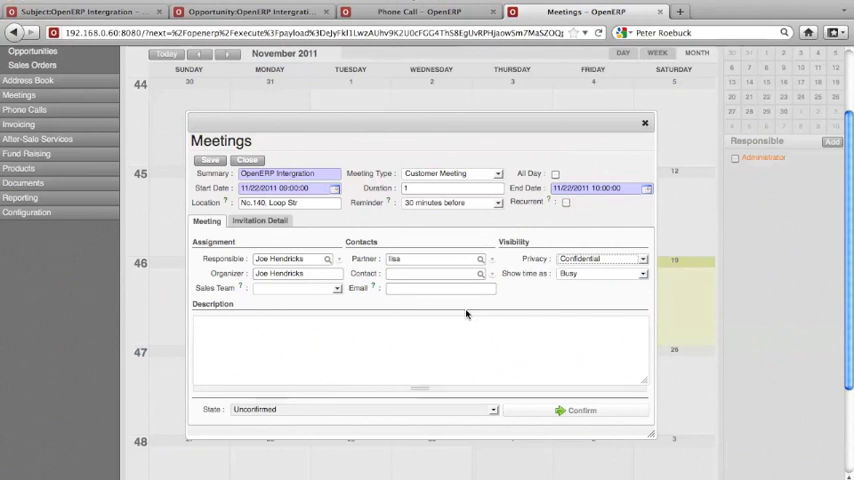
{"action": "mouse_move", "coordinate": [326, 316]}
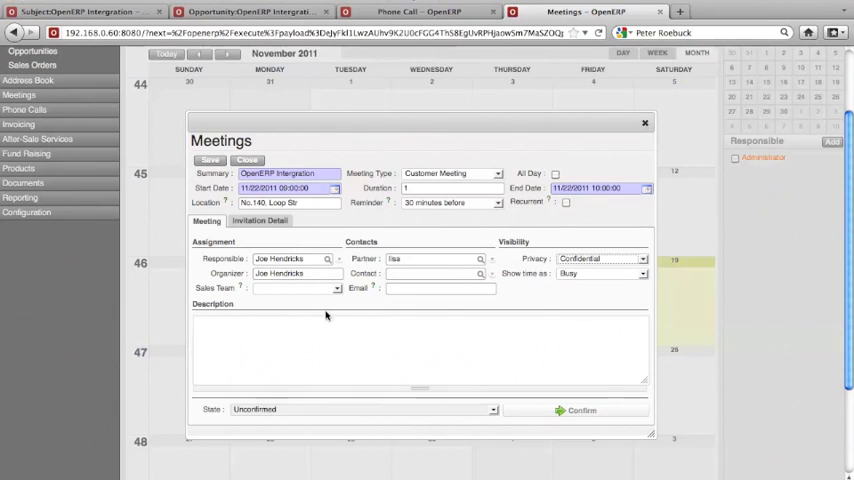
{"action": "type", "text": "lisa"}
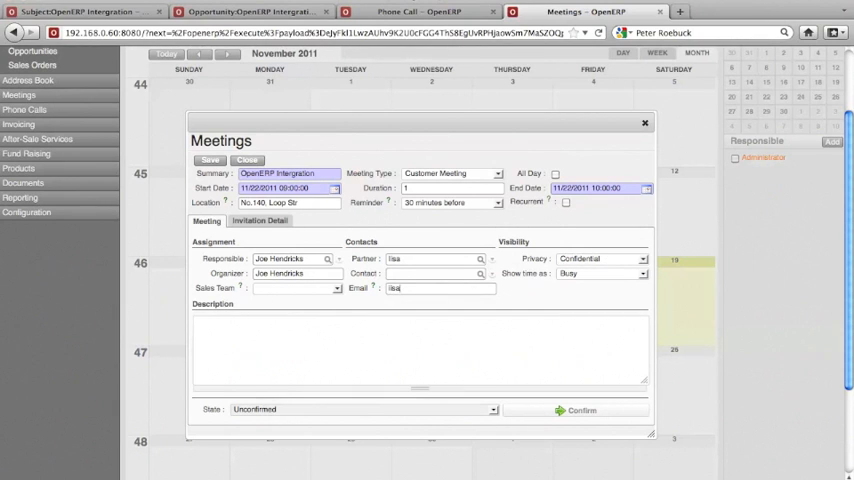
Step: Describe the meeting as scheduled with the head of IT at XYZ Group
{"action": "type", "text": "Scheduled meeting wit"}
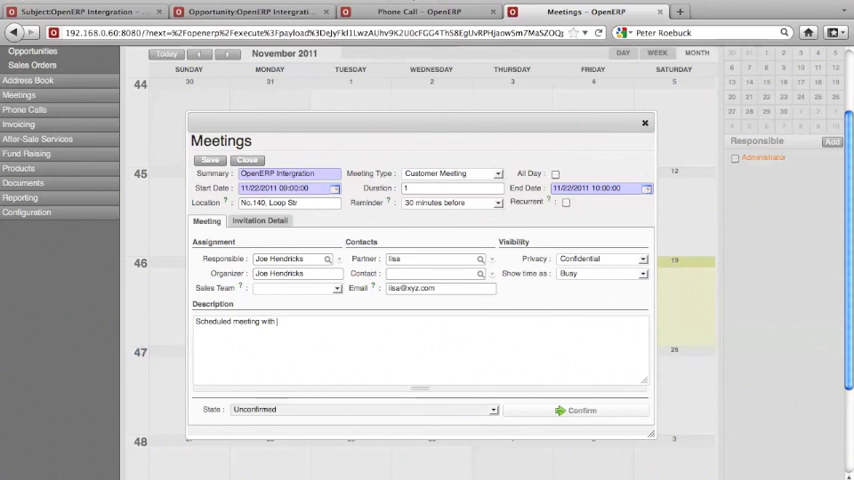
{"action": "type", "text": "head of IT"}
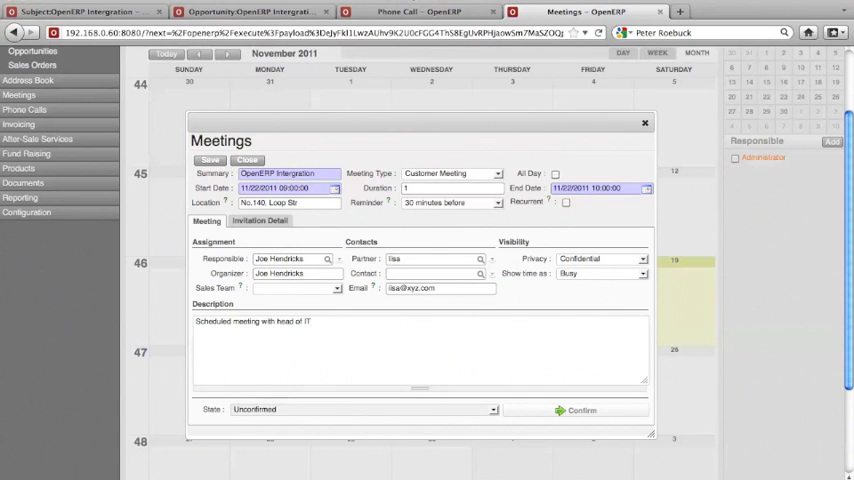
{"action": "type", "text": "at XYZ"}
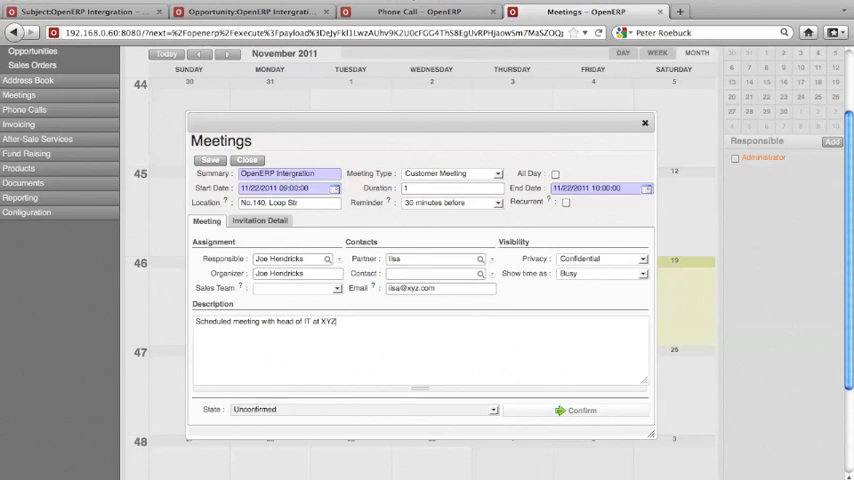
{"action": "type", "text": "Group..."}
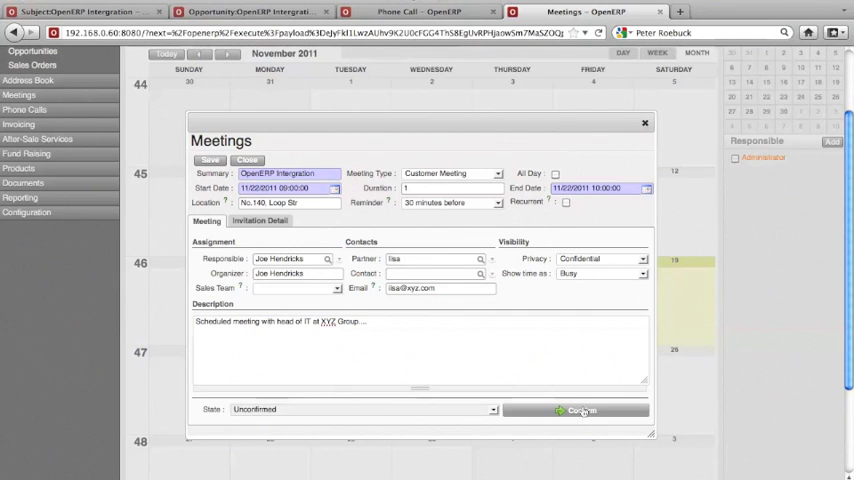
Step: Confirm and save the meeting, then return from the calendar to opportunities
{"action": "left_click", "coordinate": [580, 410]}
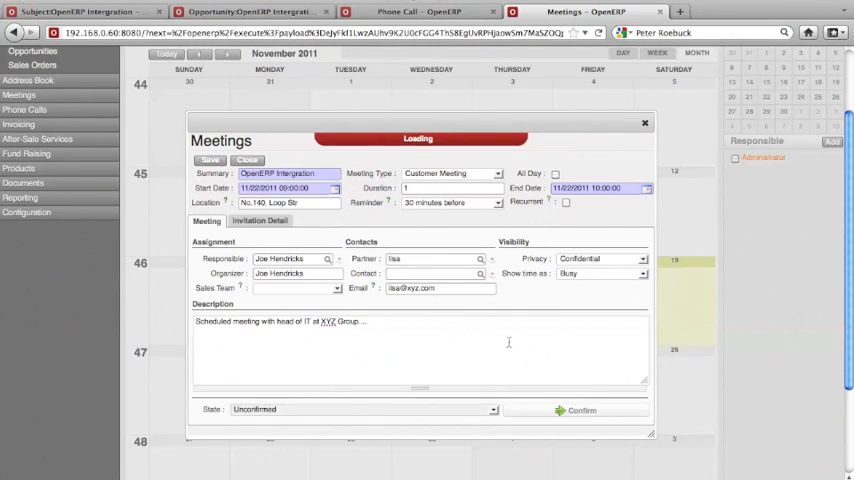
{"action": "left_click", "coordinate": [580, 410]}
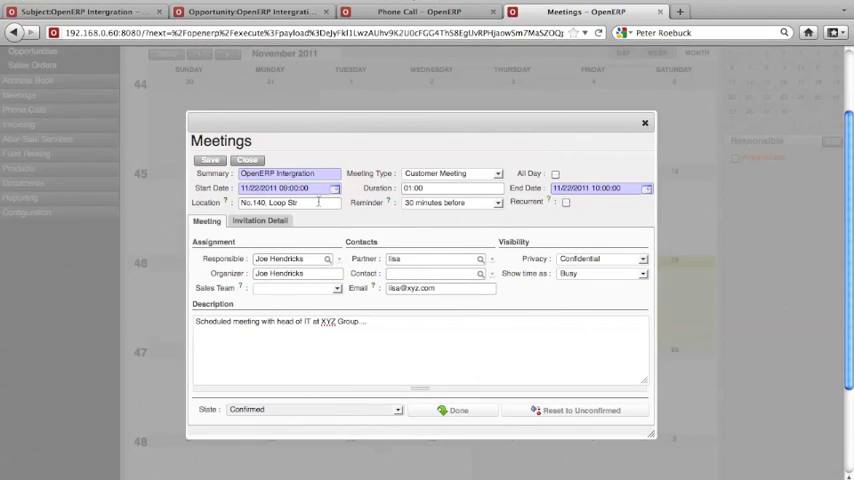
{"action": "left_click", "coordinate": [210, 160]}
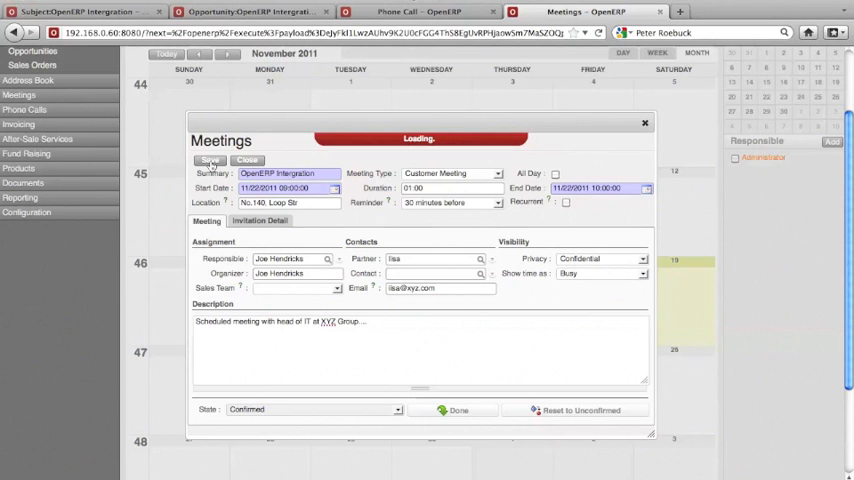
{"action": "left_click", "coordinate": [210, 160]}
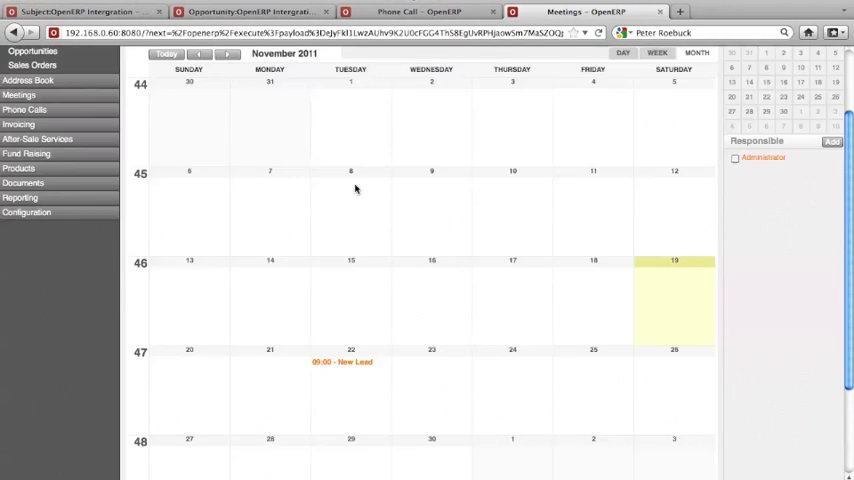
{"action": "left_click", "coordinate": [410, 12]}
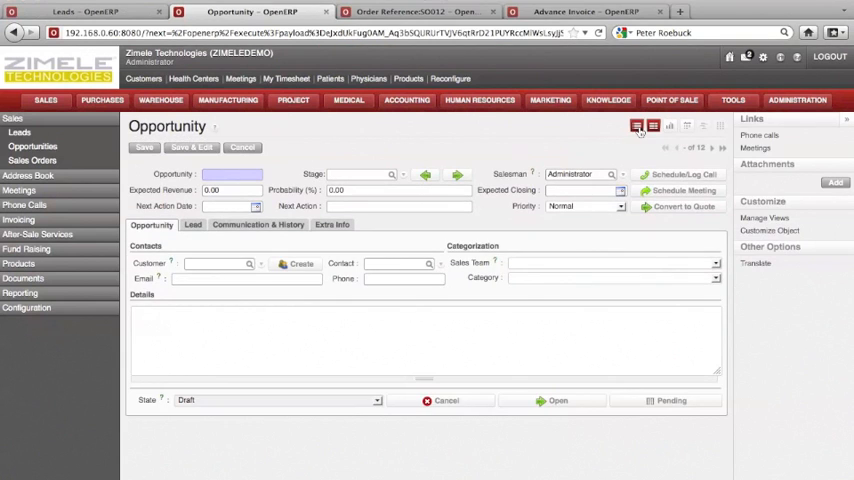
Step: Reopen the OpenERP Integration opportunity from the list and start Make Quotation
{"action": "left_click", "coordinate": [636, 126]}
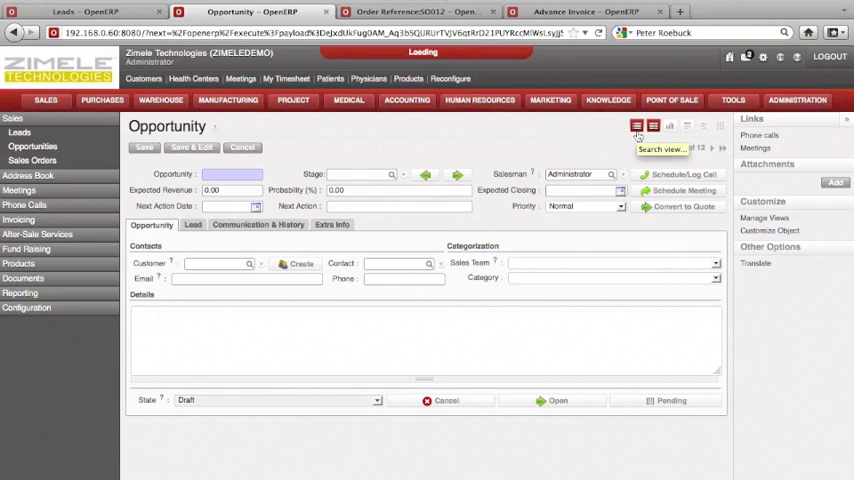
{"action": "left_click", "coordinate": [652, 126]}
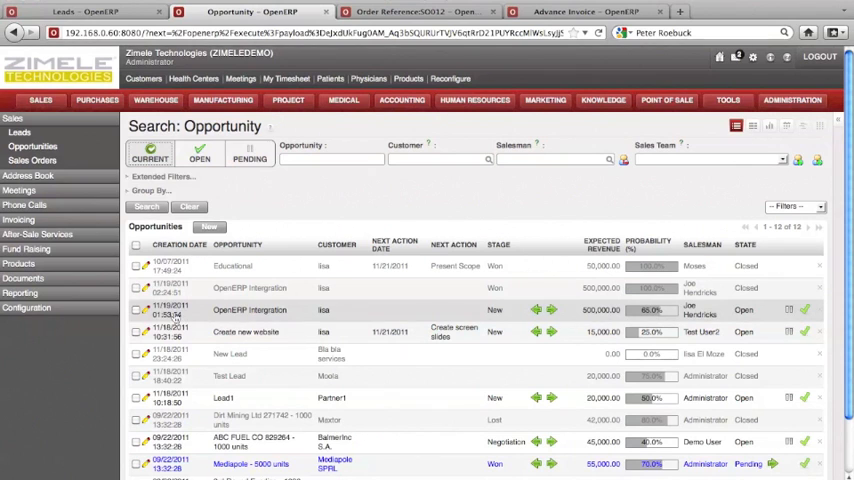
{"action": "left_click", "coordinate": [248, 288]}
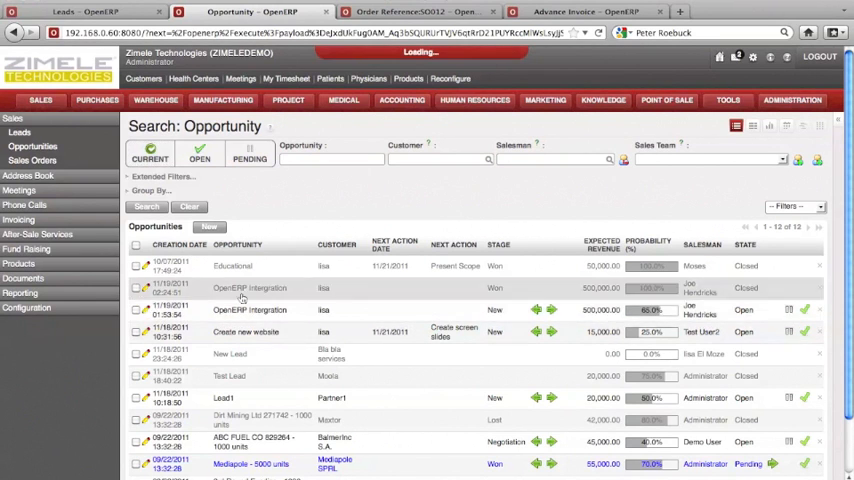
{"action": "left_click", "coordinate": [248, 288]}
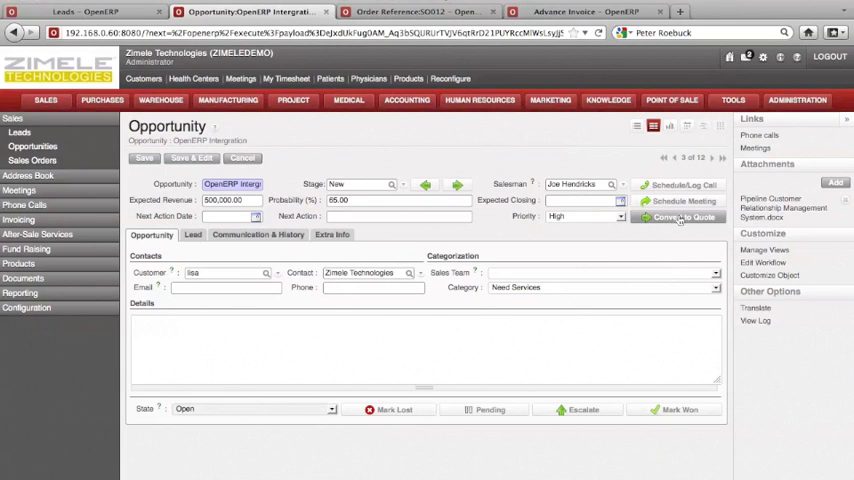
{"action": "left_click", "coordinate": [684, 216]}
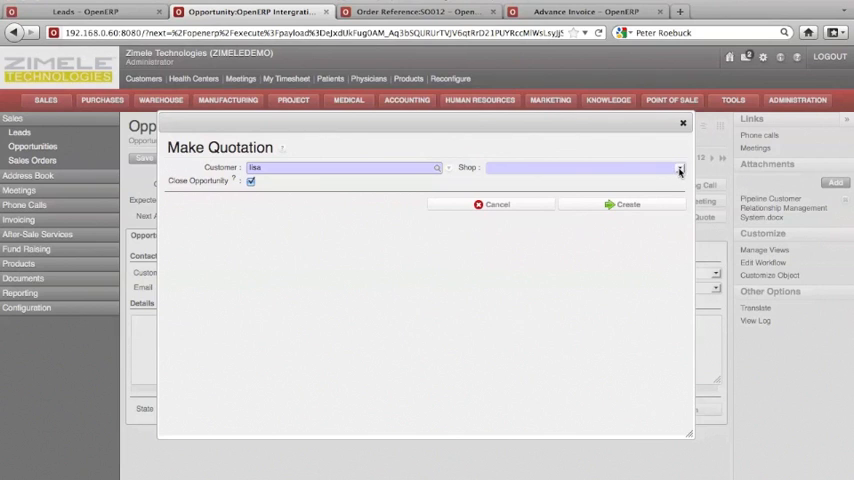
Step: Create quotation SO013 with Shop 1, closing the opportunity
{"action": "left_click", "coordinate": [680, 168]}
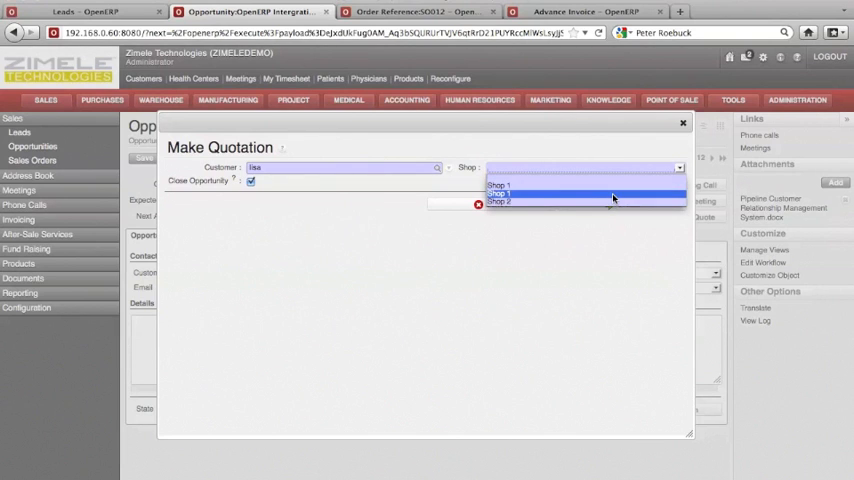
{"action": "left_click", "coordinate": [496, 184]}
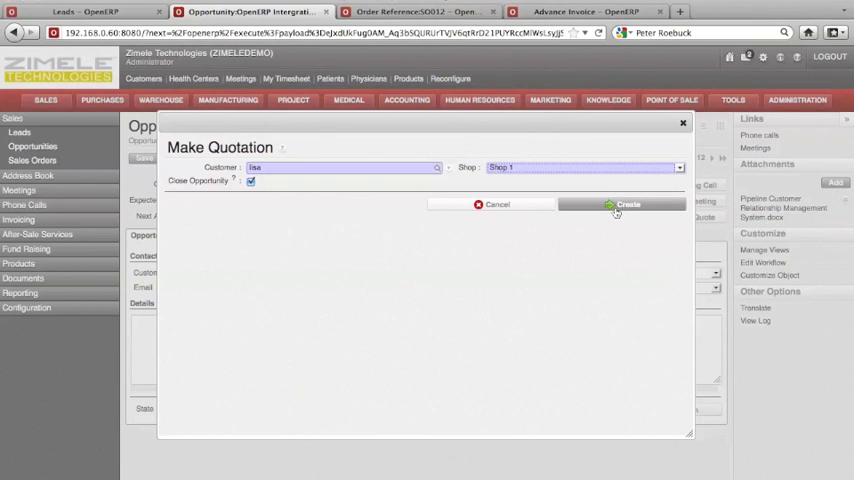
{"action": "left_click", "coordinate": [628, 204]}
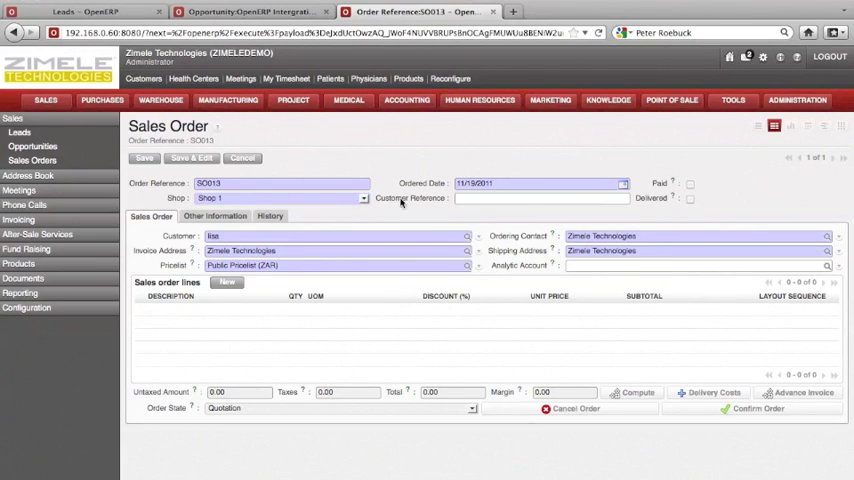
{"action": "mouse_move", "coordinate": [588, 372]}
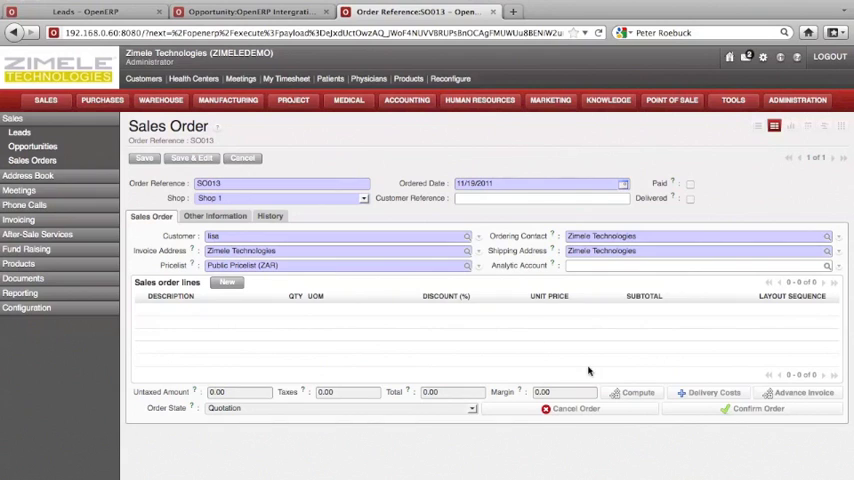
Step: Start an advance invoice for SO013 and look up OpenERP Implementation as the advance product
{"action": "left_click", "coordinate": [796, 392]}
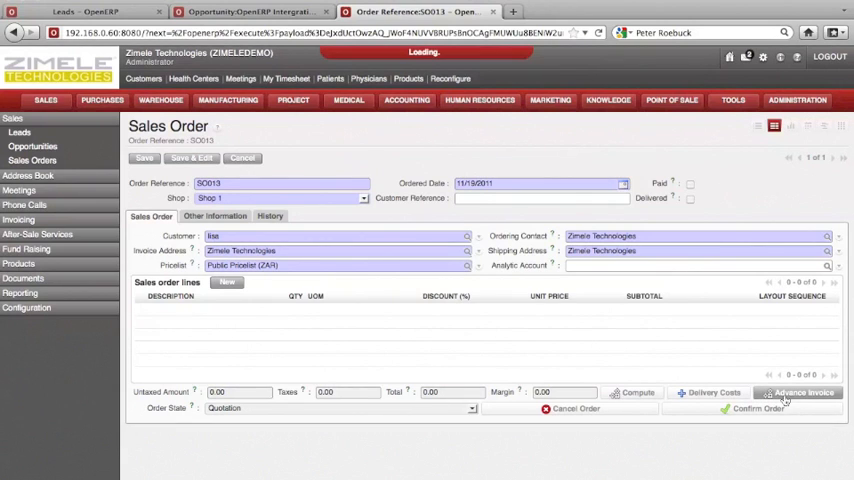
{"action": "left_click", "coordinate": [804, 392]}
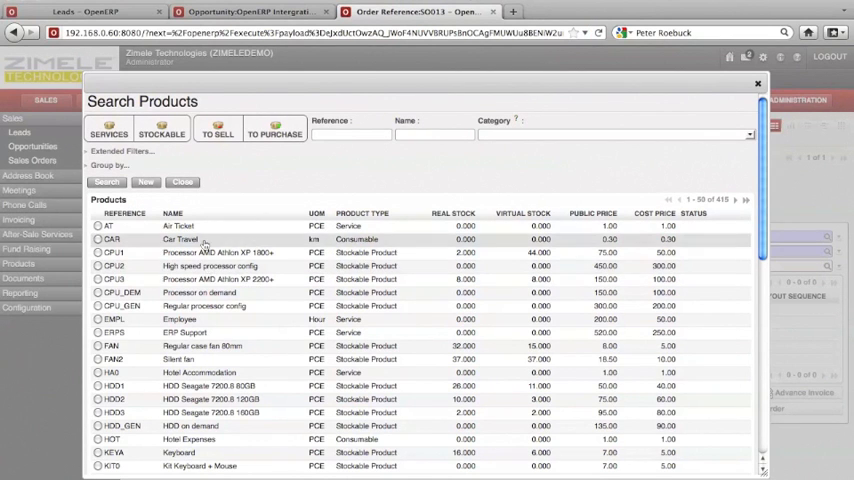
{"action": "scroll", "scroll_direction": "down", "scroll_amount": 3}
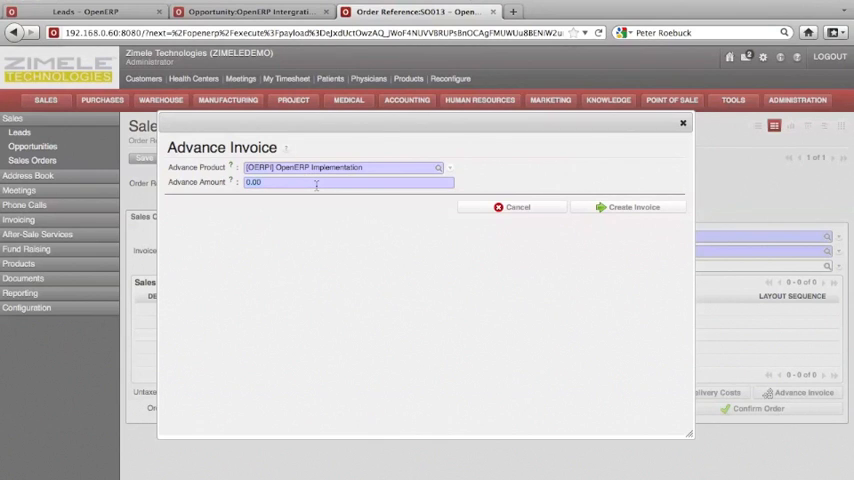
Step: Create the advance invoice with amount 500000 and open the resulting draft invoice
{"action": "type", "text": "5"}
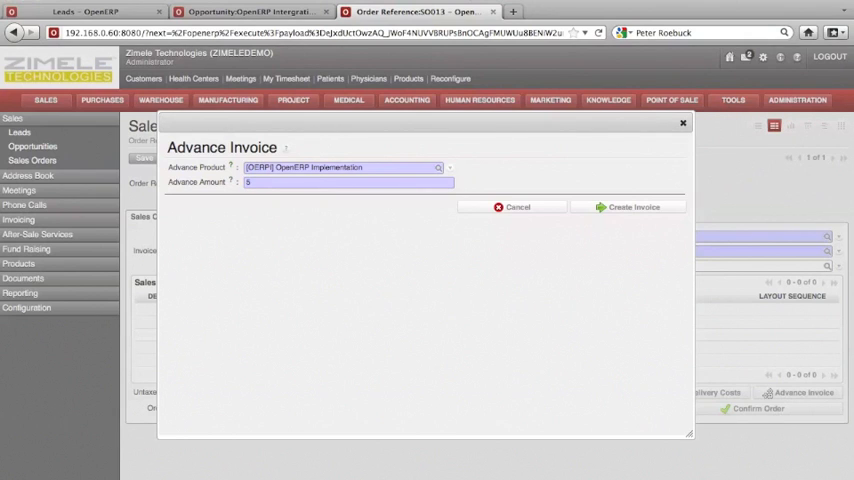
{"action": "type", "text": "00000"}
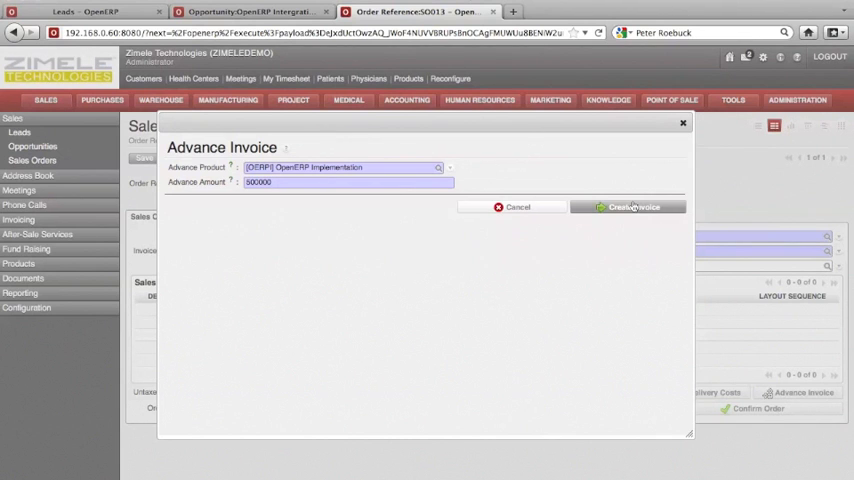
{"action": "left_click", "coordinate": [628, 208]}
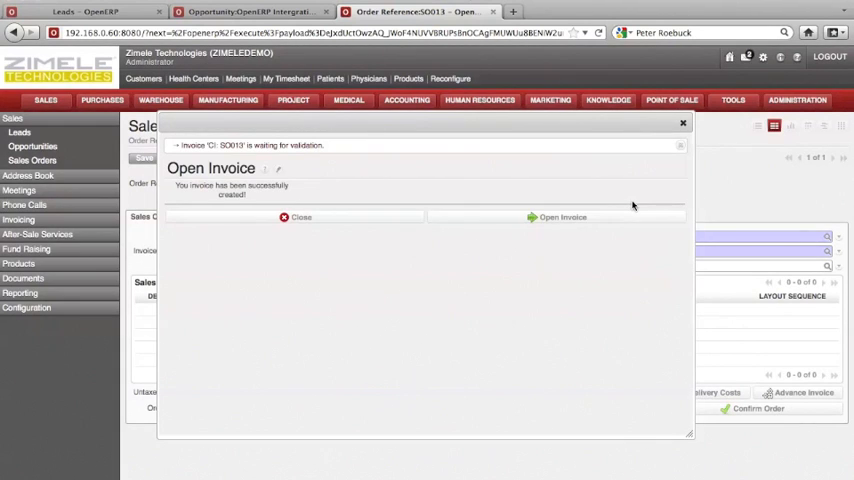
{"action": "left_click", "coordinate": [562, 216]}
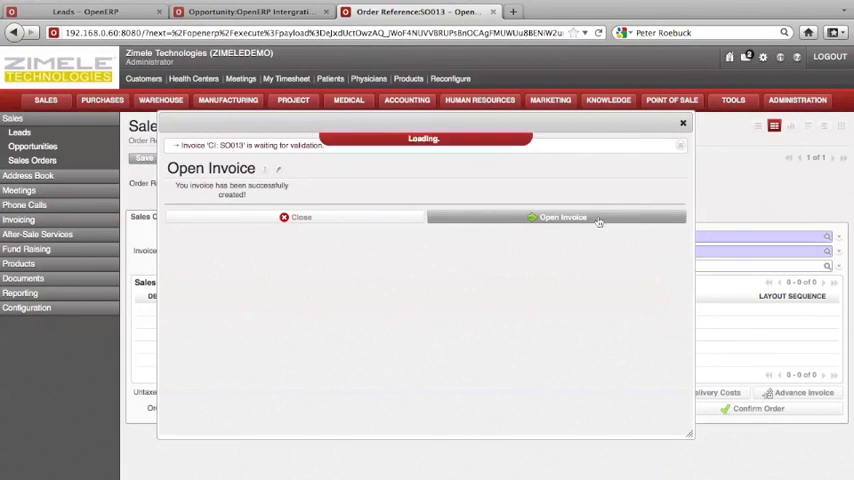
{"action": "left_click", "coordinate": [564, 216]}
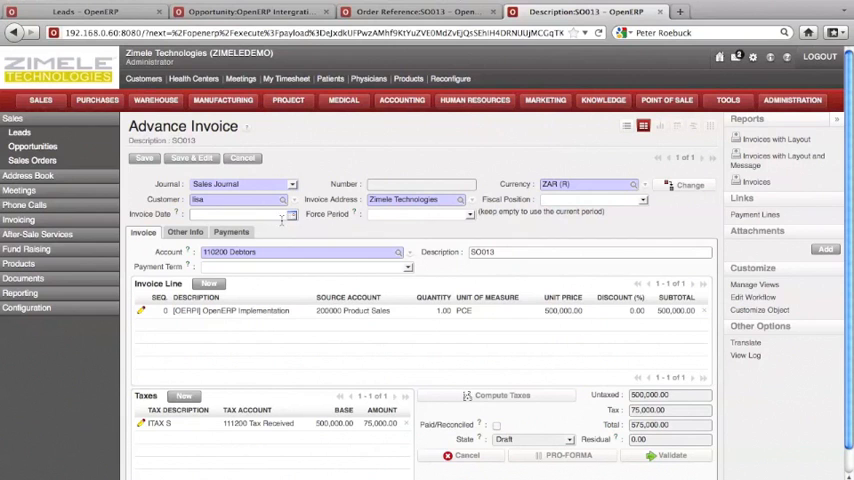
Step: Date the invoice 11/25/2011 and validate it so it opens with a 575,000 total
{"action": "type", "text": "11/25/2011"}
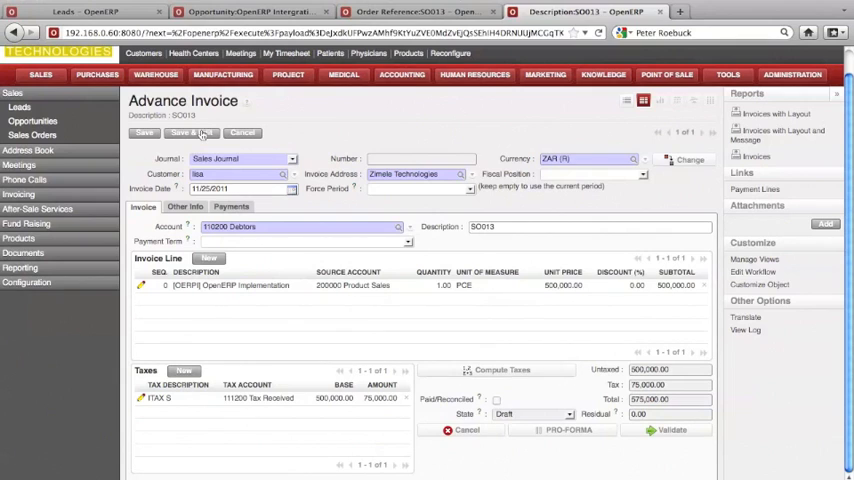
{"action": "left_click", "coordinate": [568, 430]}
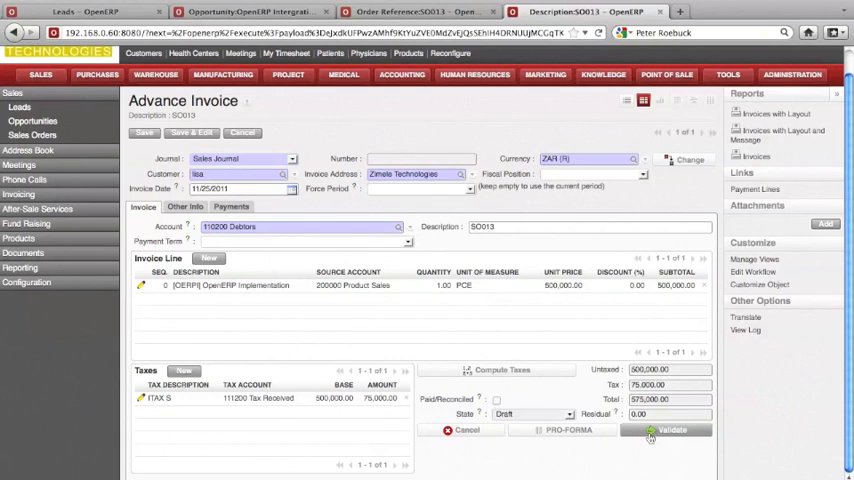
{"action": "left_click", "coordinate": [670, 430]}
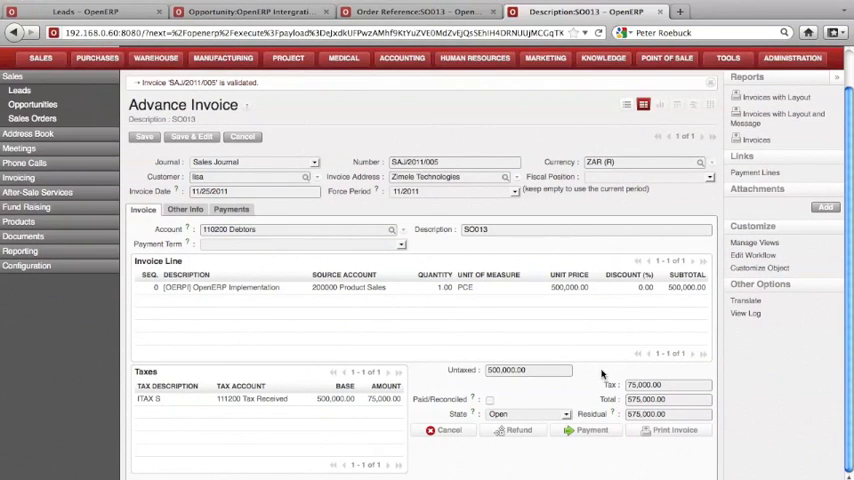
{"action": "left_click", "coordinate": [670, 430]}
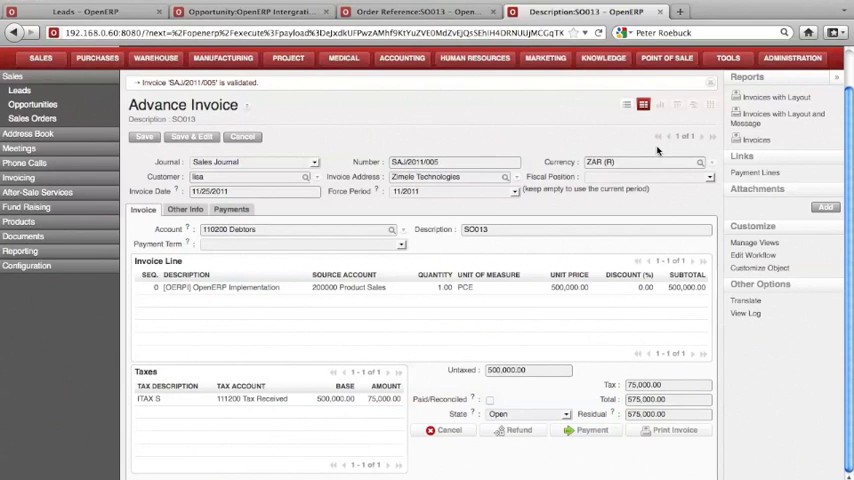
Step: Print the validated invoice and view Invoices.pdf in Preview
{"action": "left_click", "coordinate": [676, 430]}
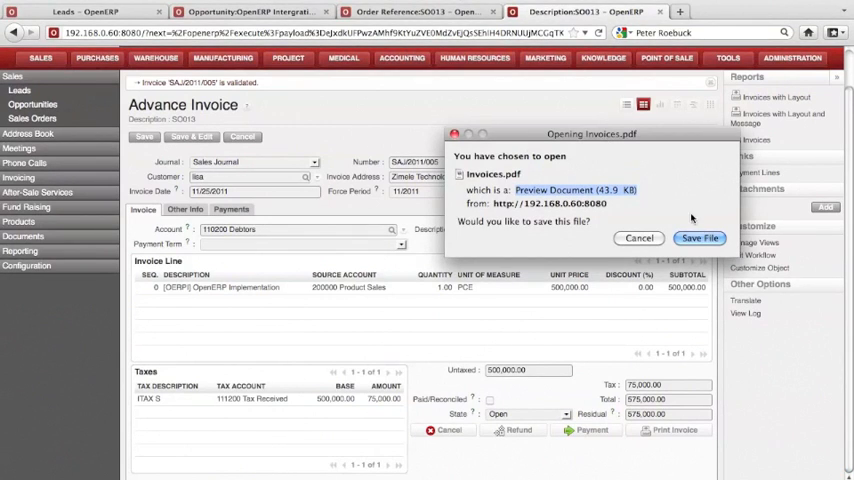
{"action": "left_click", "coordinate": [700, 238]}
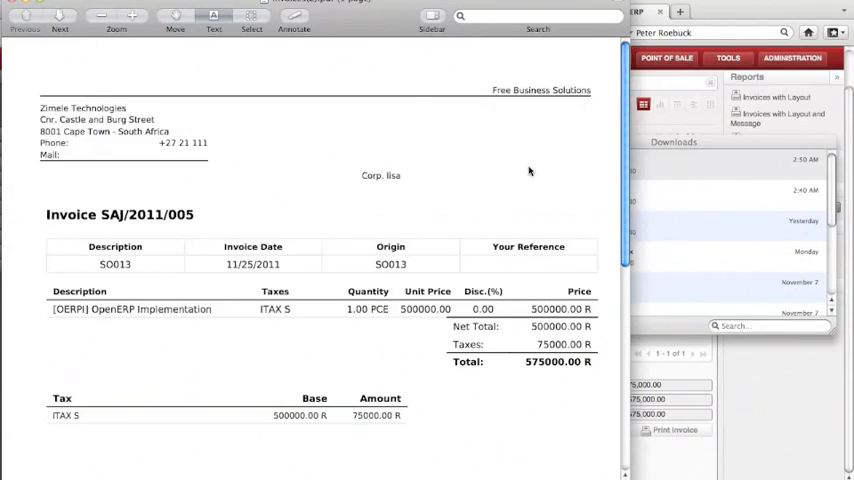
{"action": "mouse_move", "coordinate": [150, 296]}
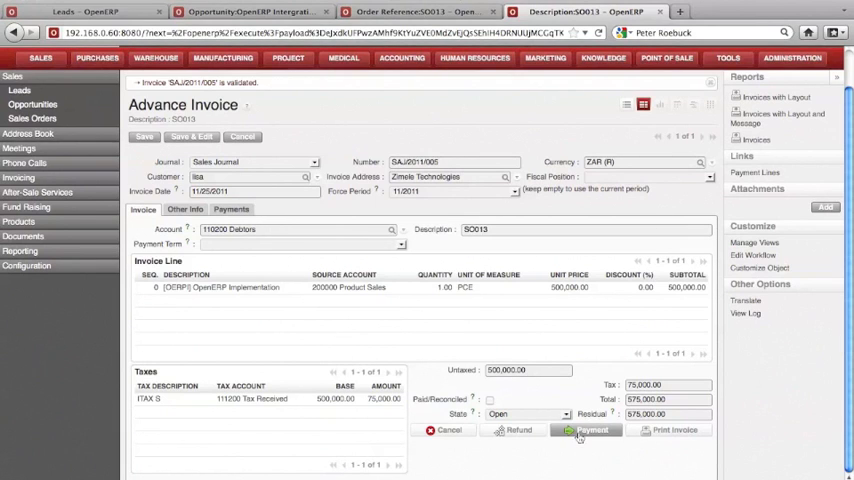
Step: Register payment for the invoice, choosing the Bank Journal as payment method
{"action": "left_click", "coordinate": [592, 430]}
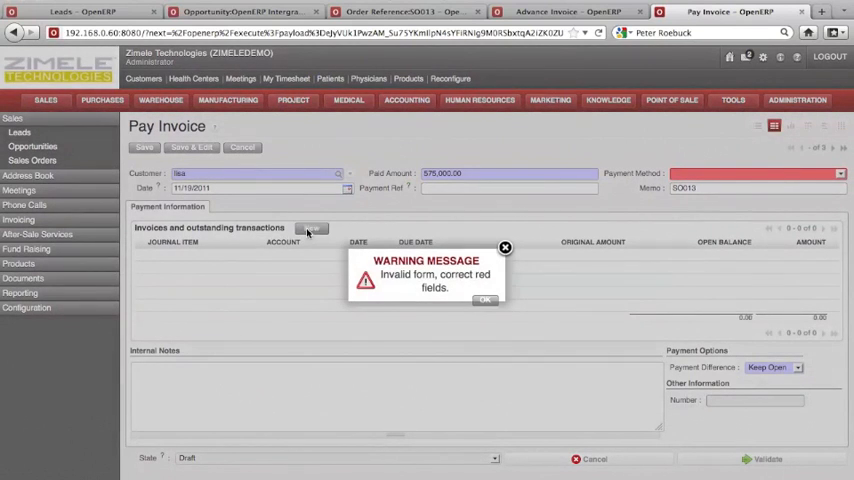
{"action": "left_click", "coordinate": [484, 300]}
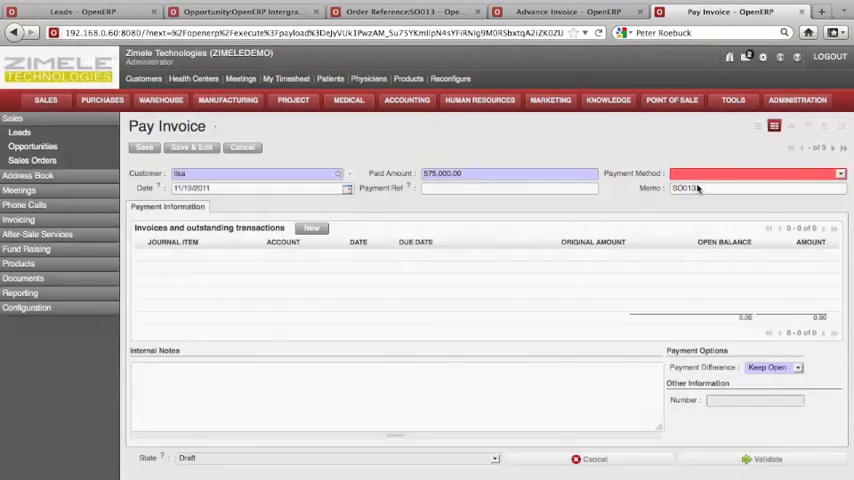
{"action": "left_click", "coordinate": [756, 172]}
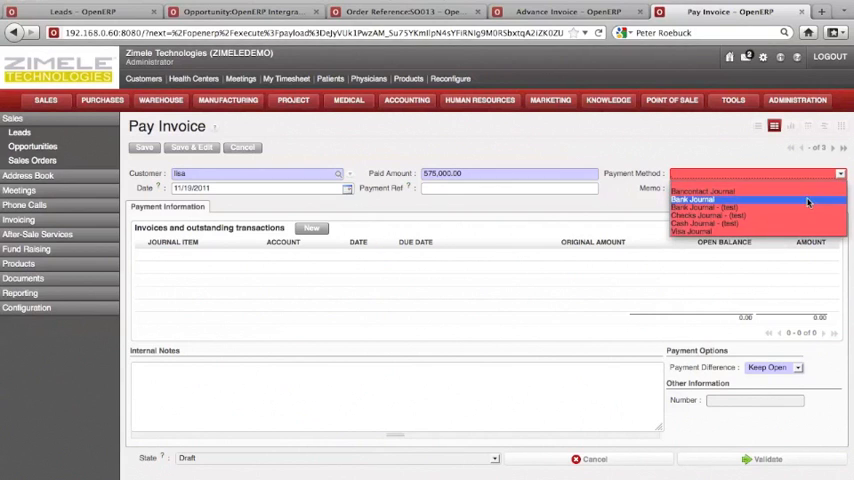
{"action": "left_click", "coordinate": [692, 208]}
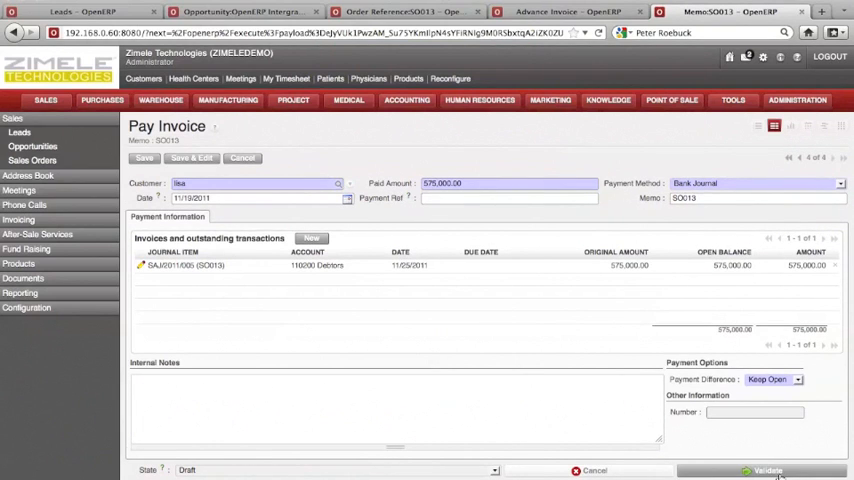
Step: Validate the 575,000 payment and return to the Sales Dashboard
{"action": "left_click", "coordinate": [766, 470]}
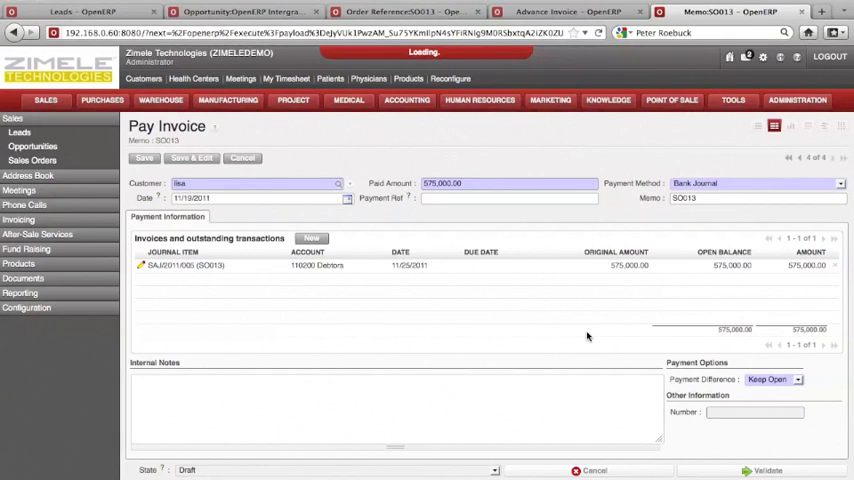
{"action": "left_click", "coordinate": [768, 470]}
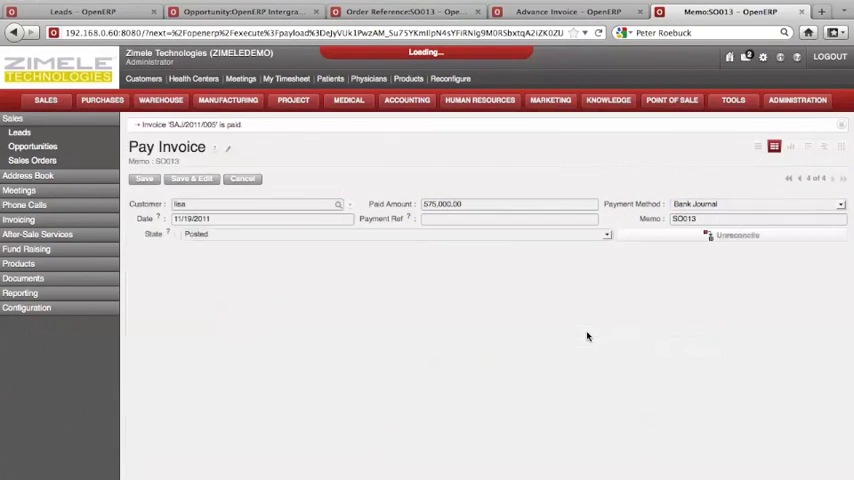
{"action": "left_click", "coordinate": [144, 180]}
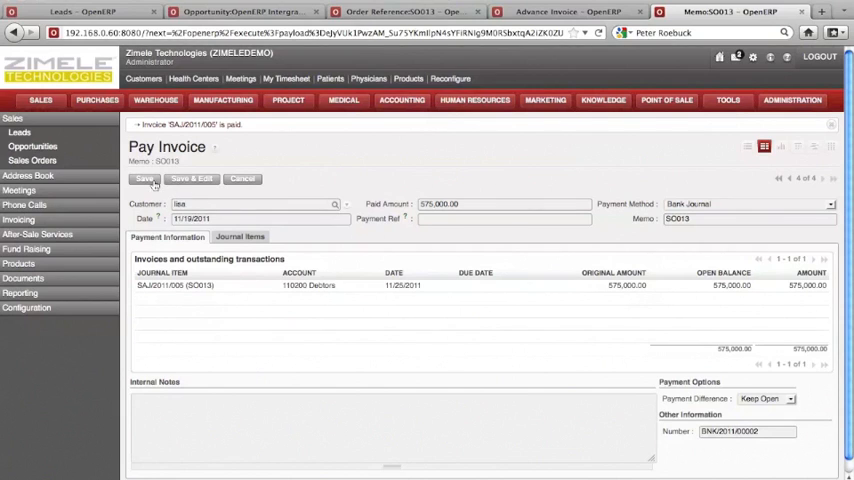
{"action": "left_click", "coordinate": [144, 178]}
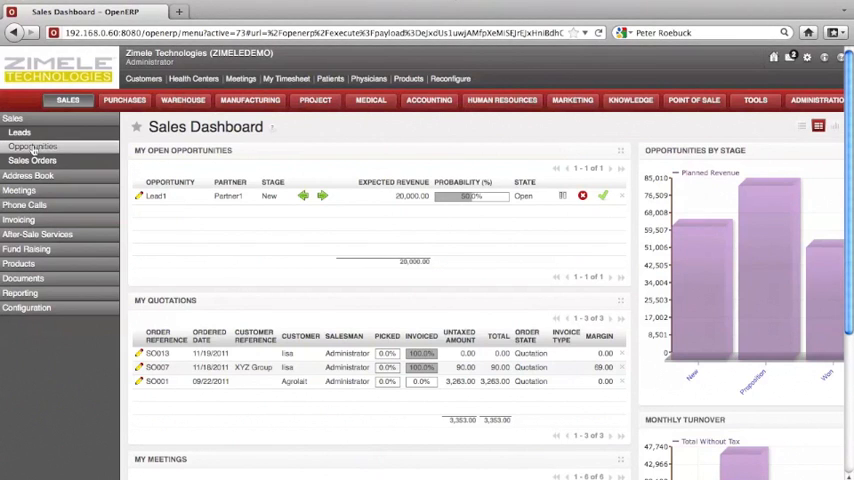
Step: Reopen the OpenERP Integration opportunity, now marked Won and Closed
{"action": "left_click", "coordinate": [32, 146]}
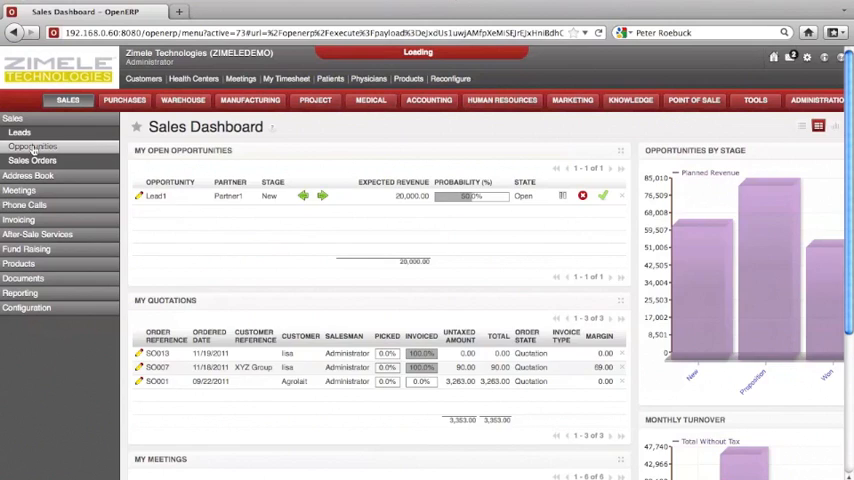
{"action": "left_click", "coordinate": [32, 146]}
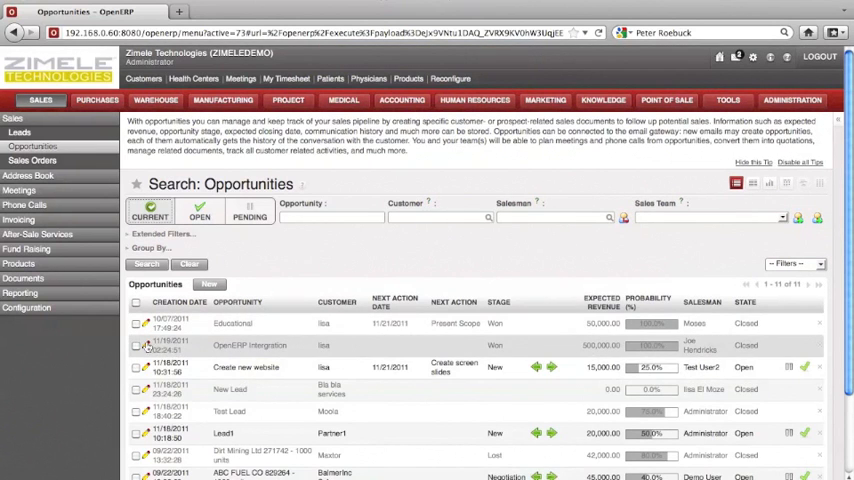
{"action": "left_click", "coordinate": [248, 344]}
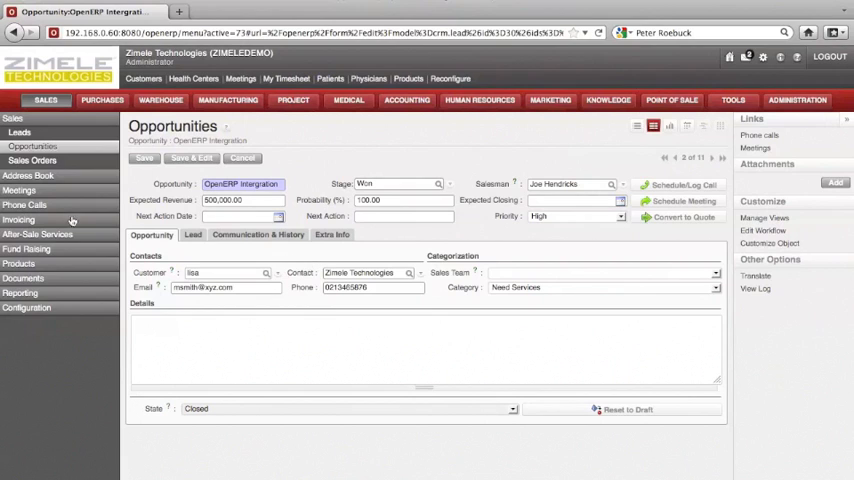
Step: Bring up the Sales Orders list from the left menu
{"action": "left_click", "coordinate": [32, 160]}
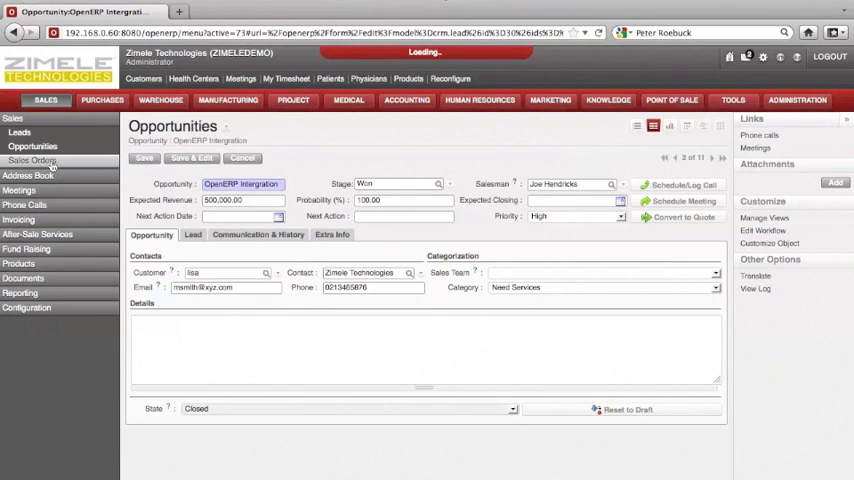
{"action": "left_click", "coordinate": [32, 160]}
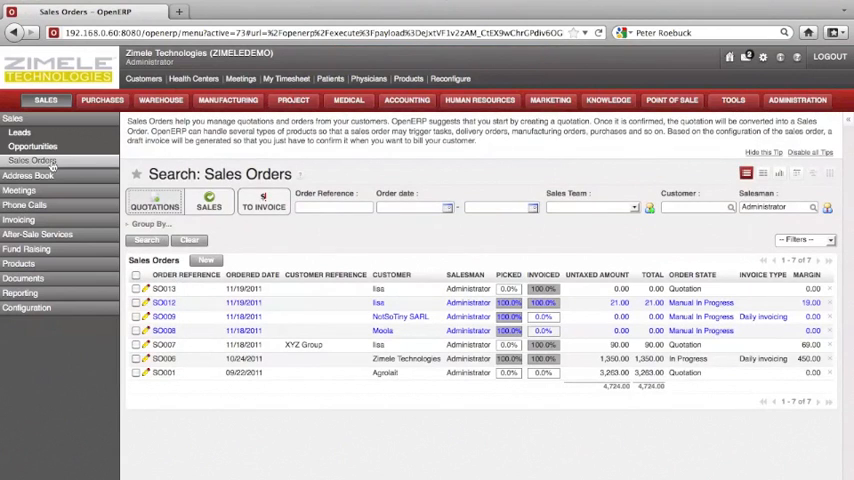
Step: Clear the Salesman and other search filters so all sales orders, including SO013, are listed
{"action": "left_click", "coordinate": [188, 240]}
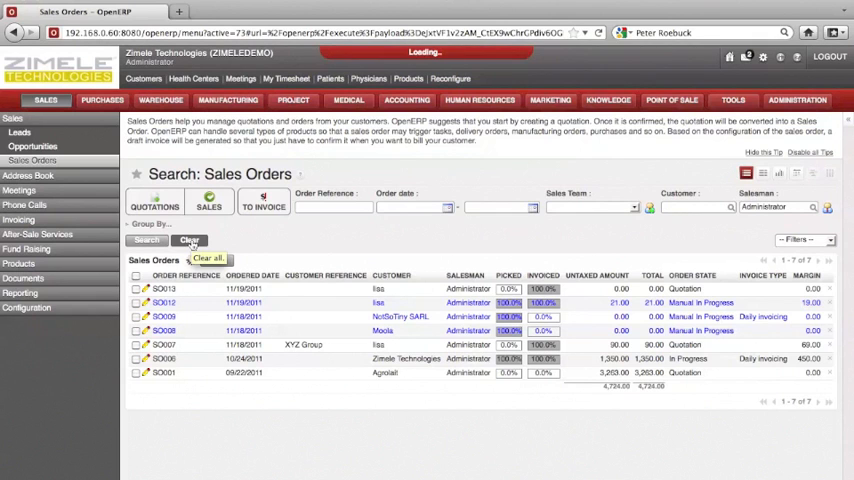
{"action": "left_click", "coordinate": [188, 240]}
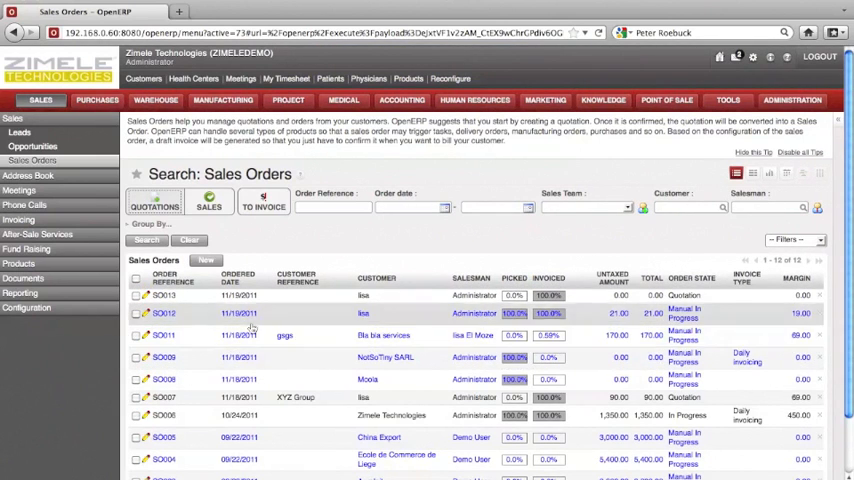